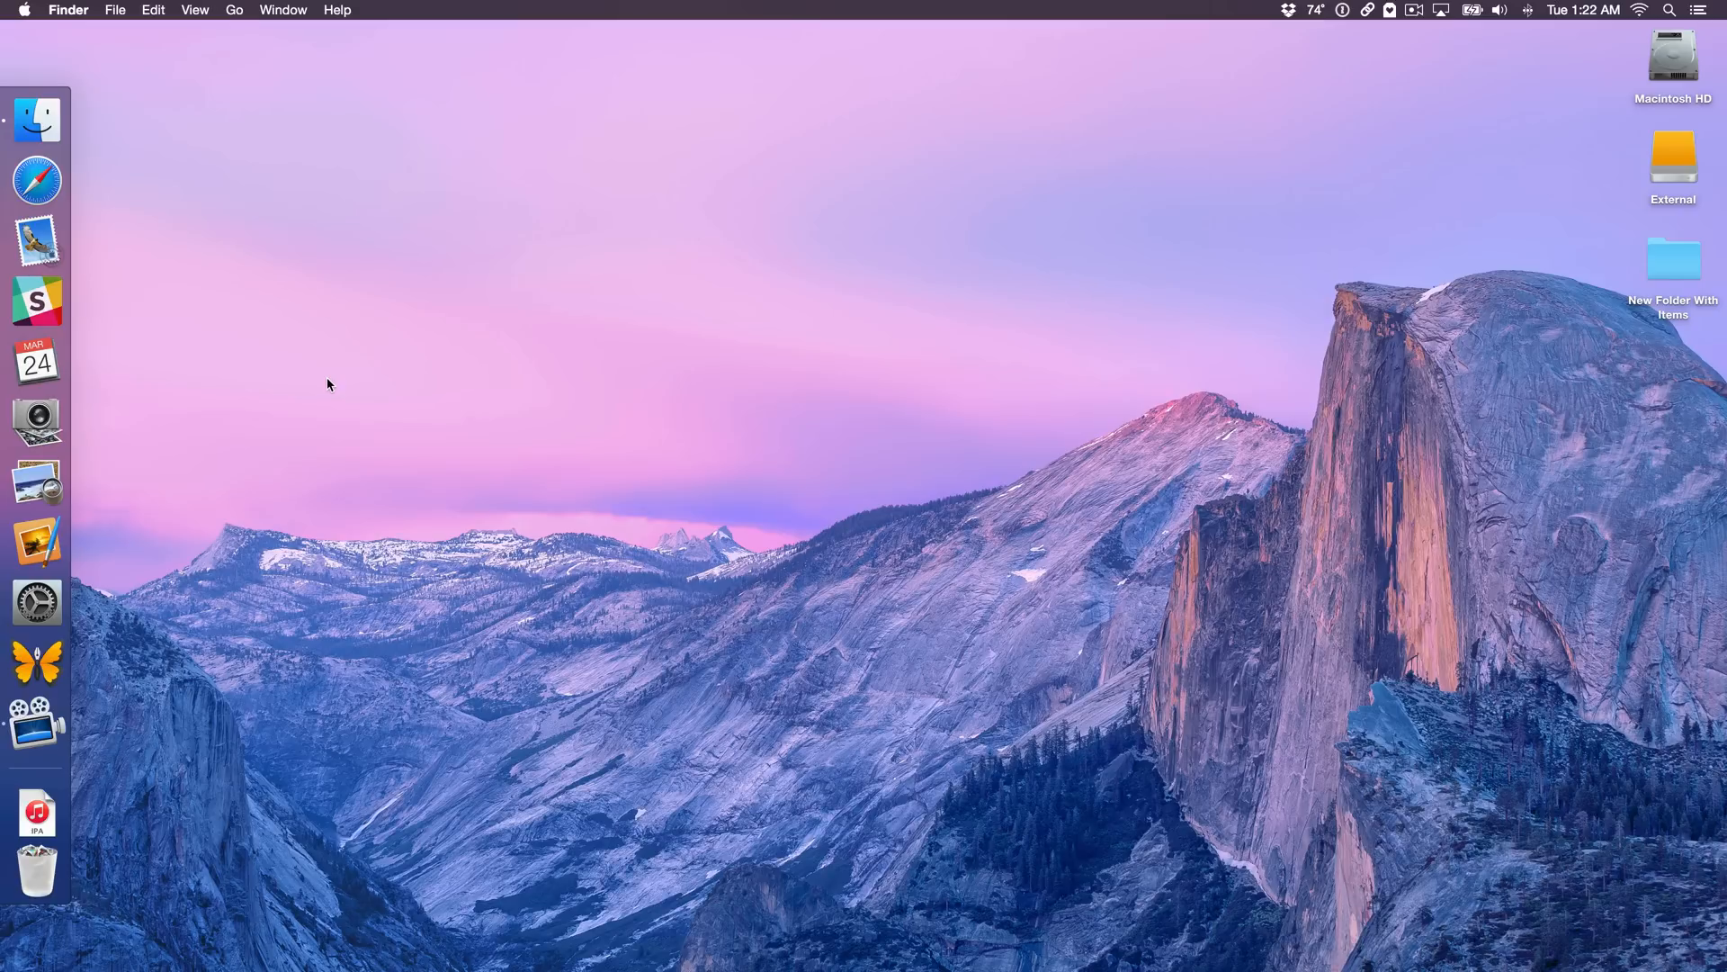
mouse_move(318, 411)
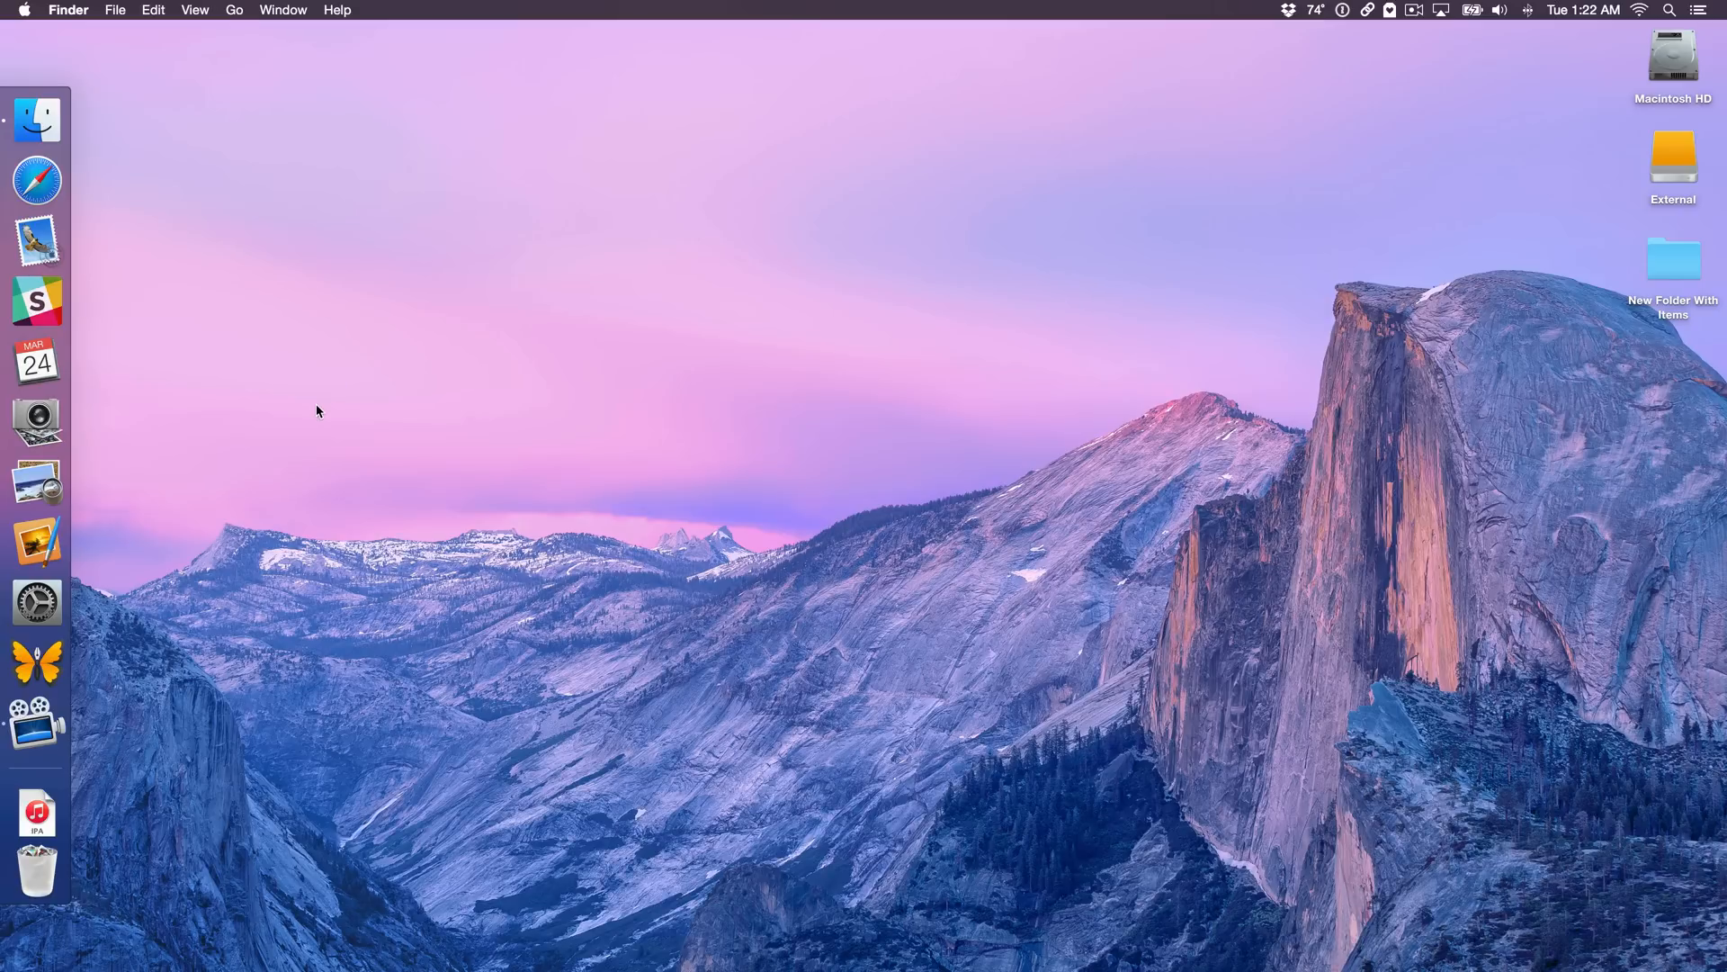
mouse_move(36, 602)
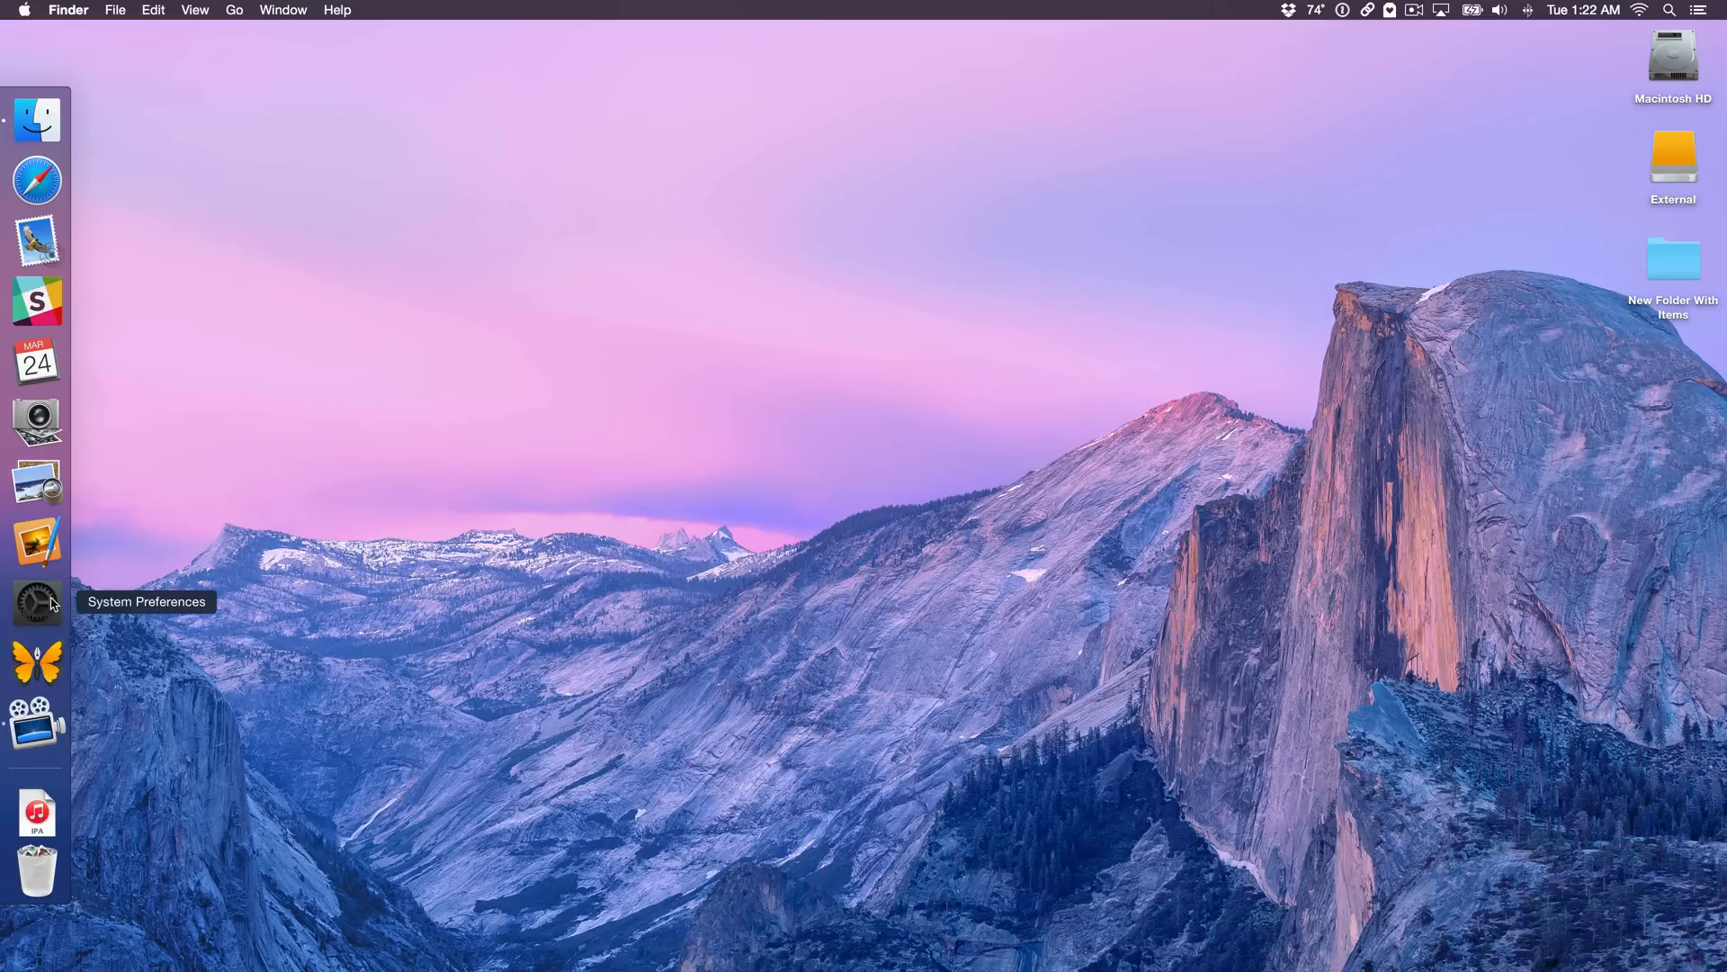
Show the Users & Groups Login Items list and browse entries like Keyboard Maestro Engine.
click(36, 602)
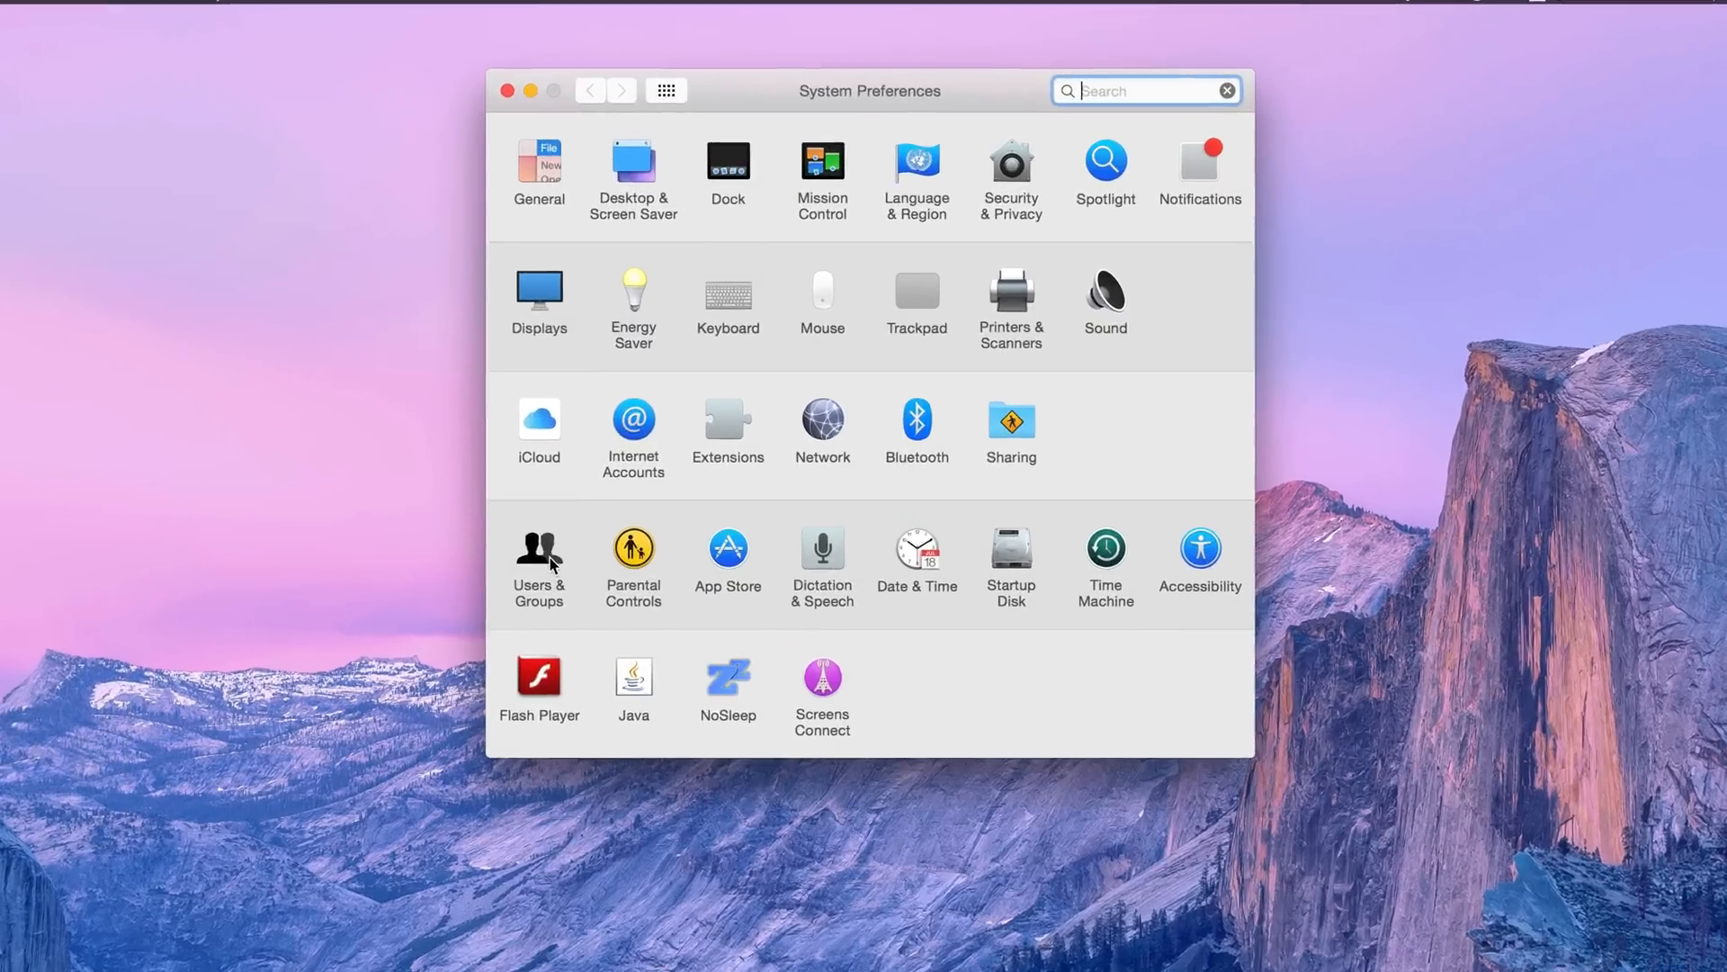
click(538, 548)
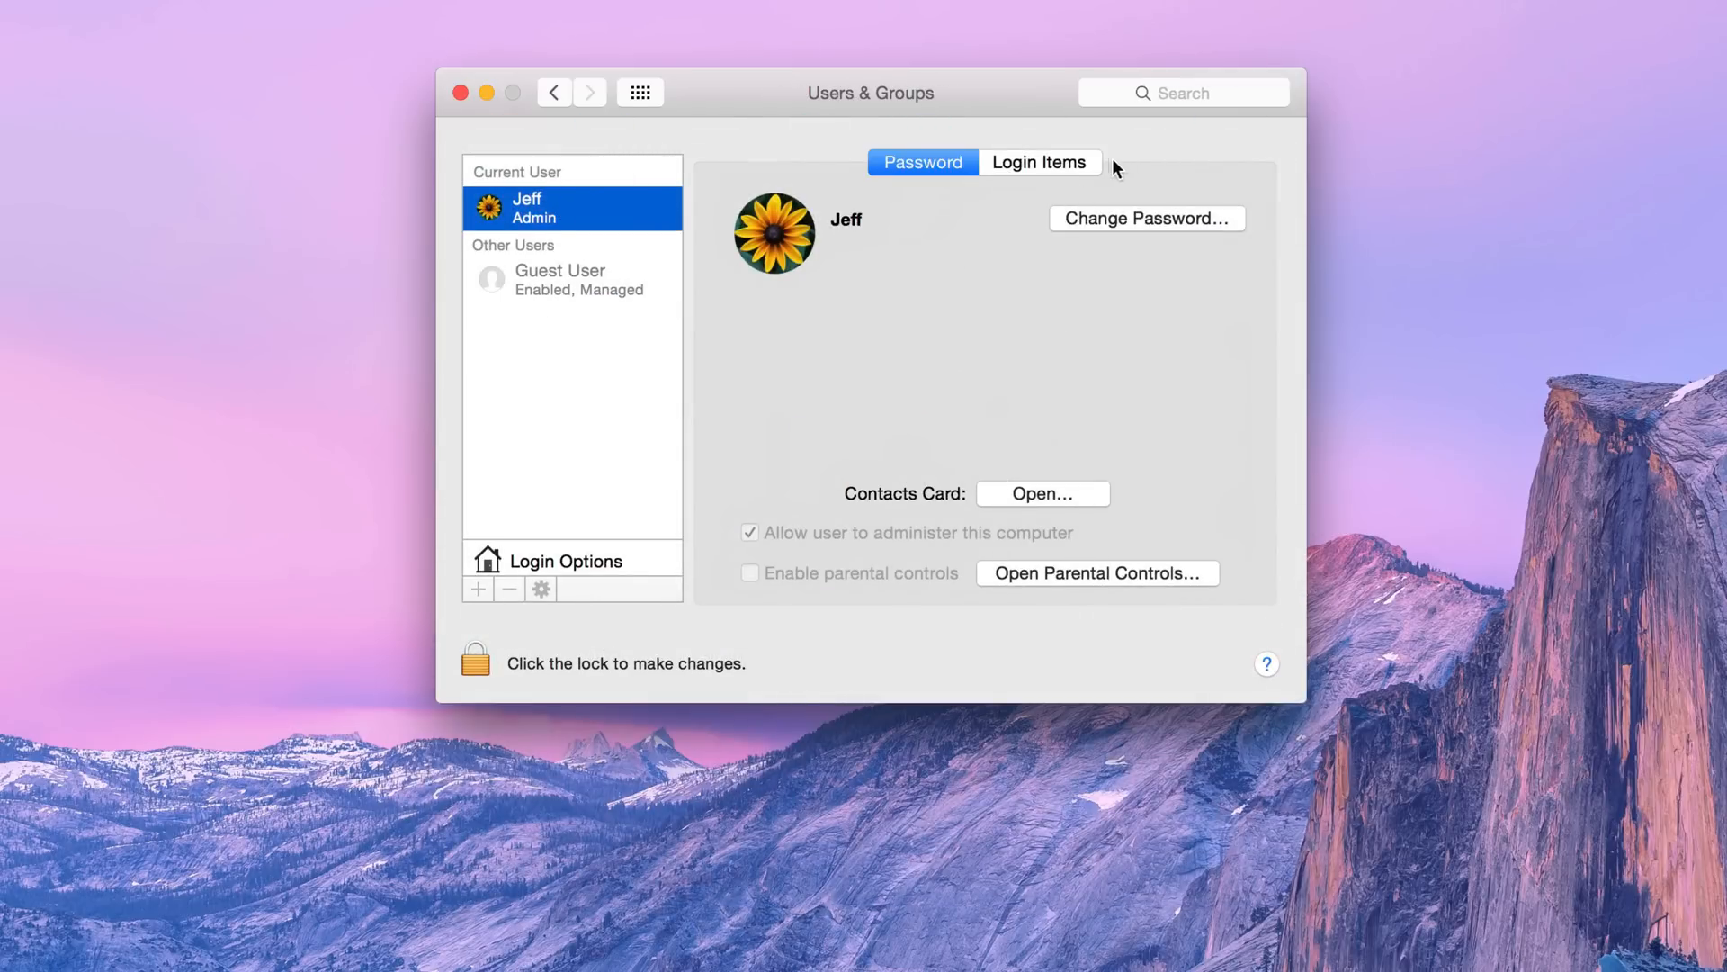
click(1037, 162)
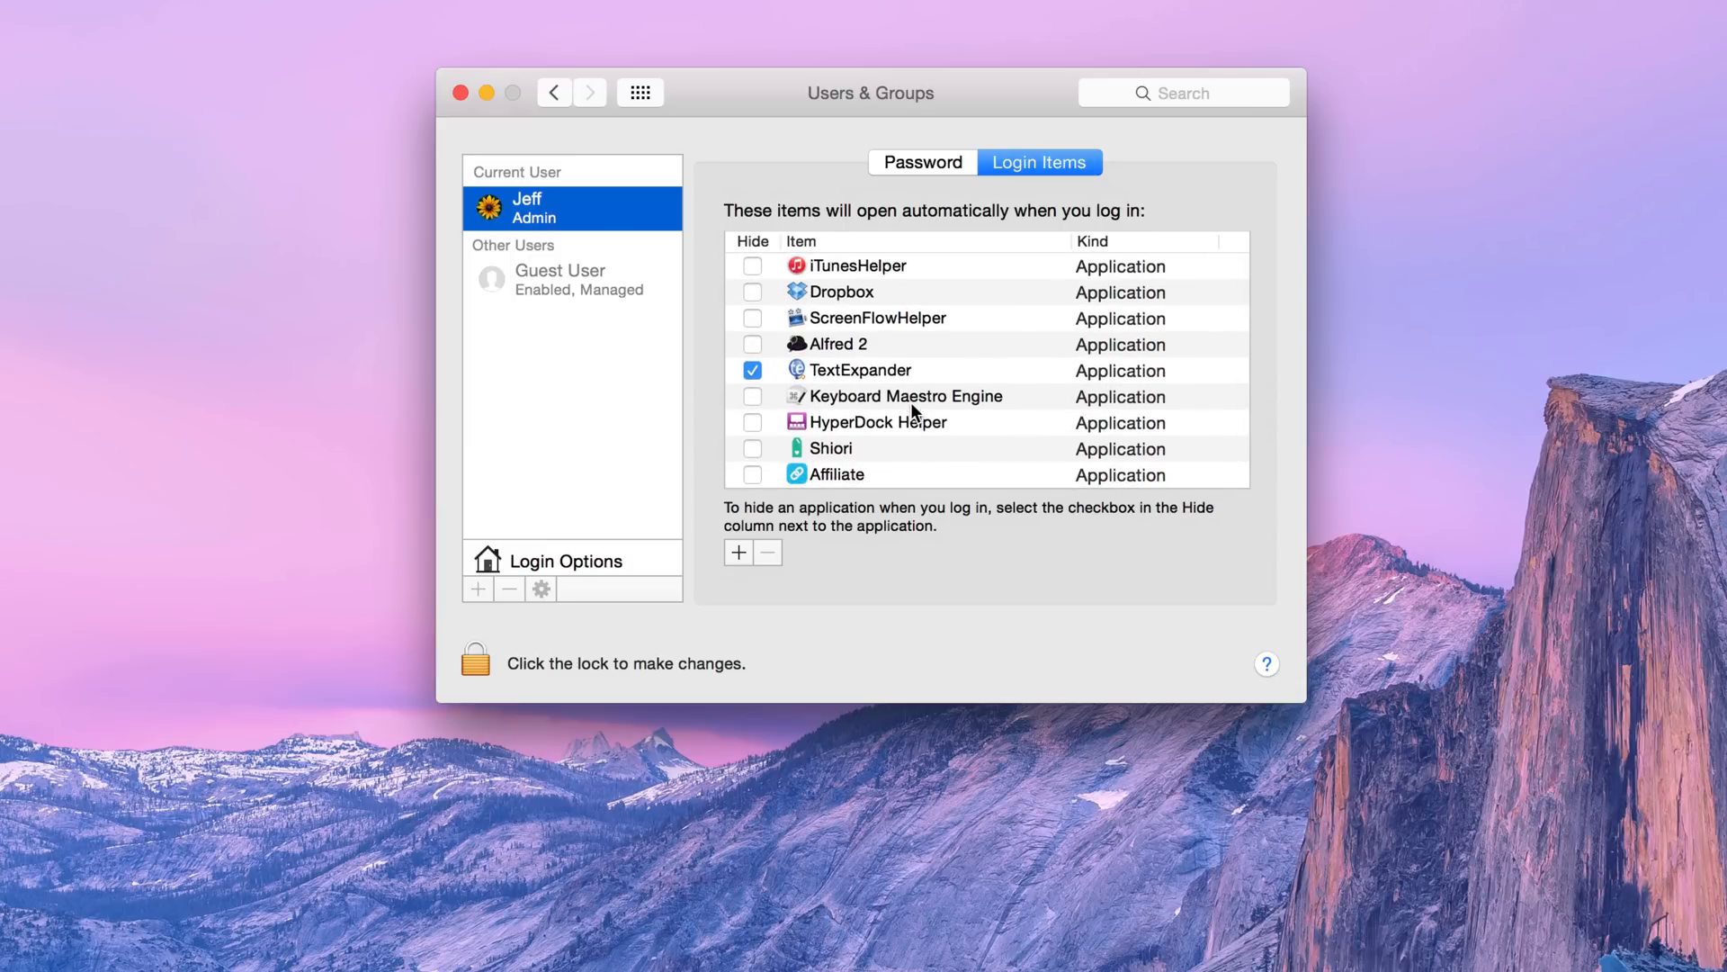
scroll(down, 3)
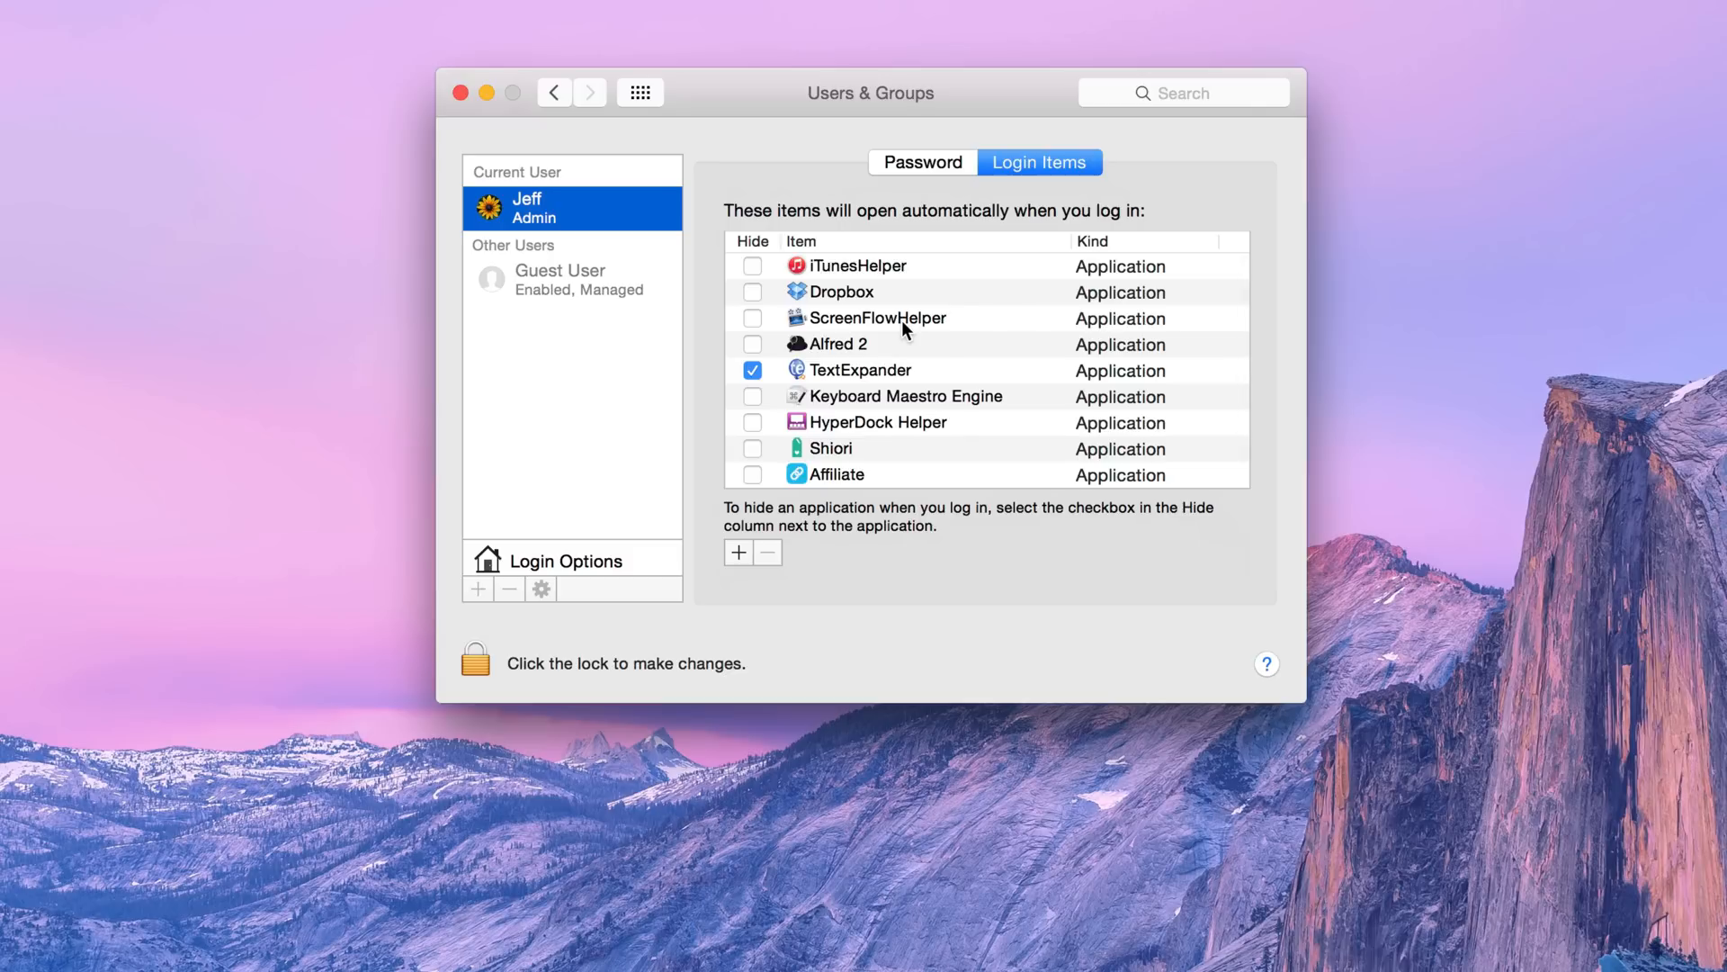
mouse_move(898, 326)
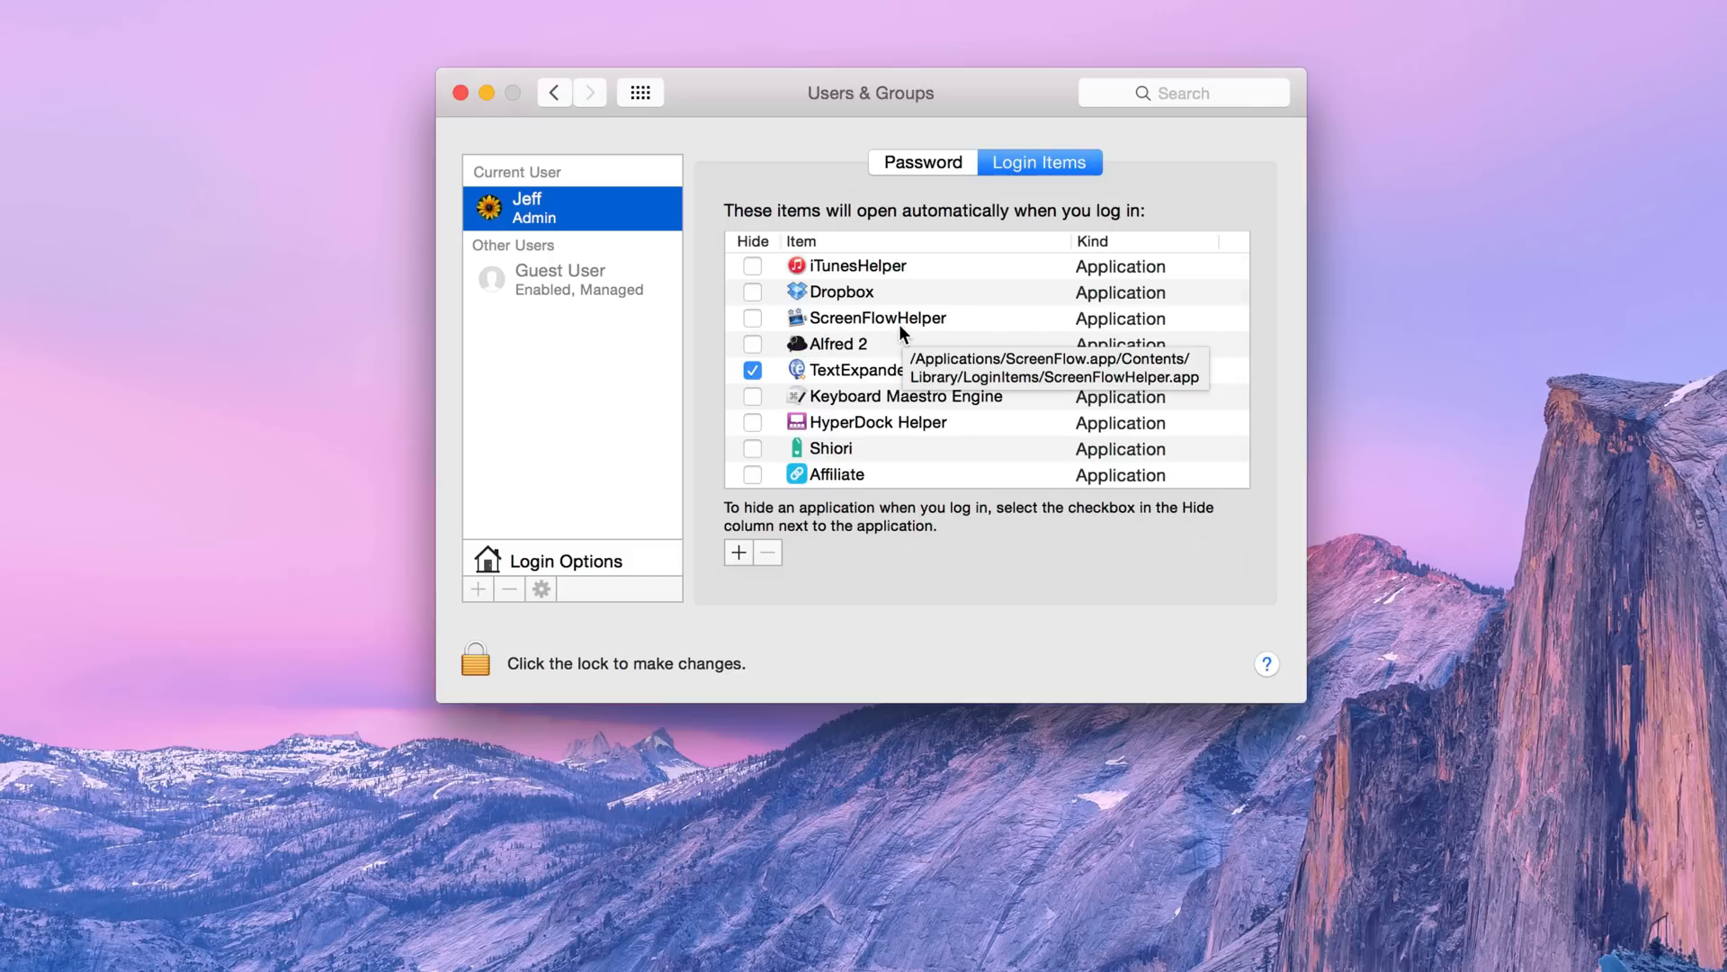
mouse_move(890, 404)
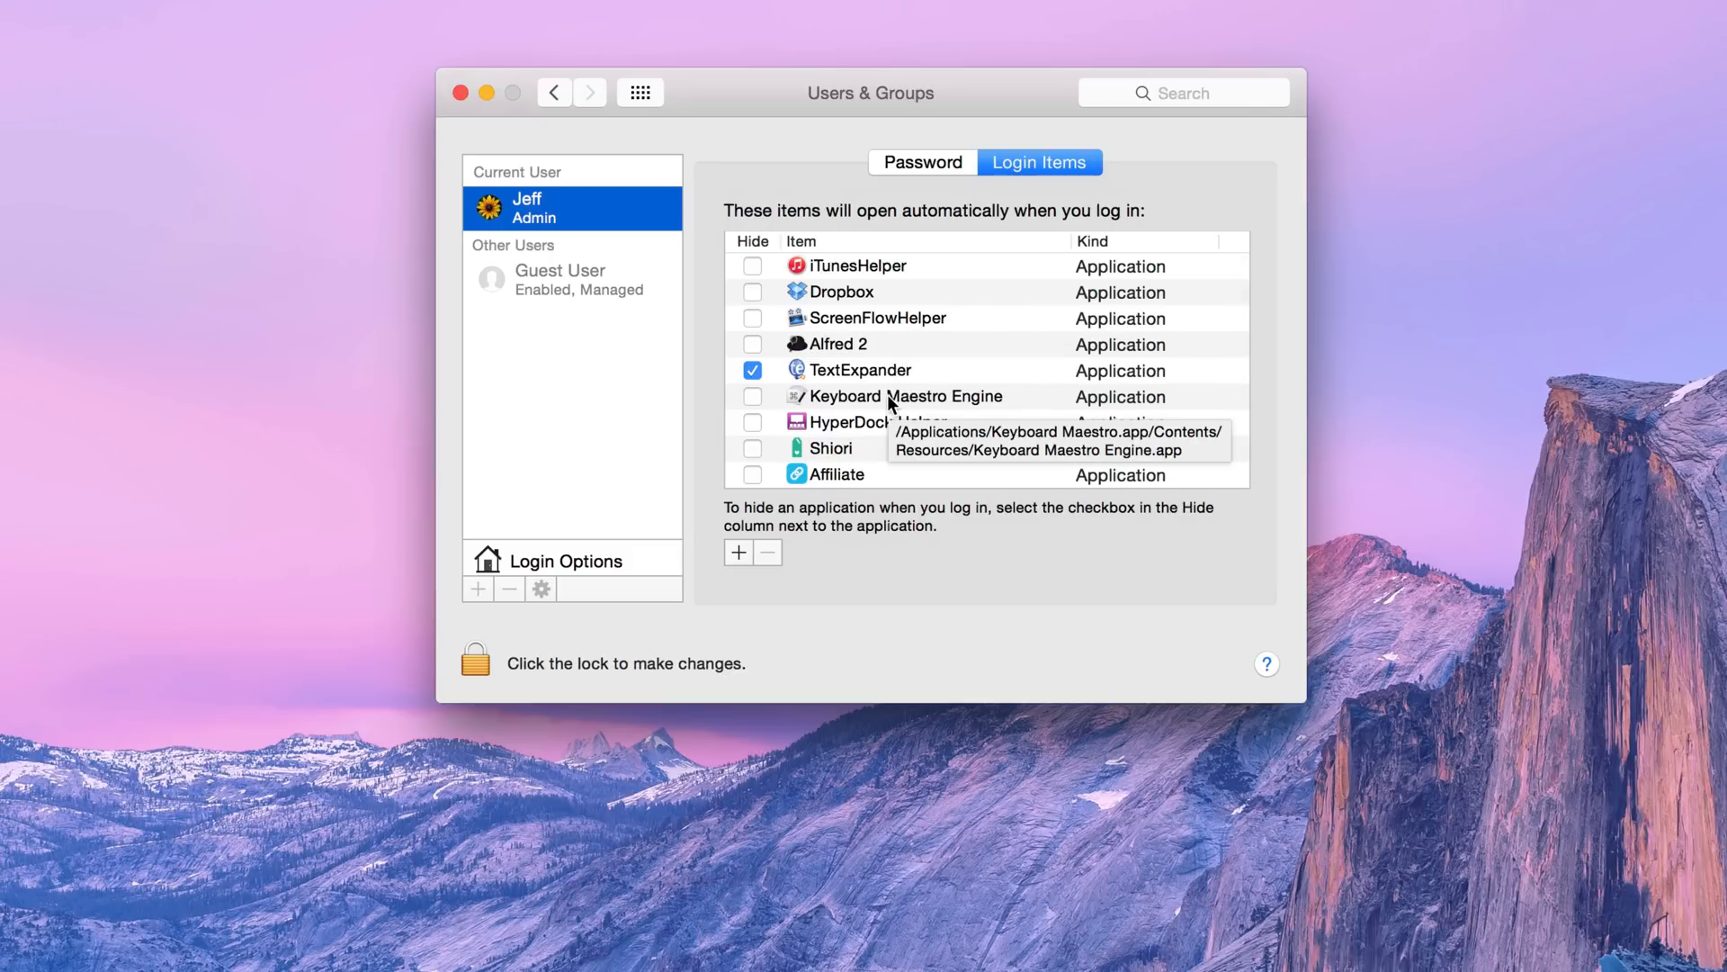
click(904, 397)
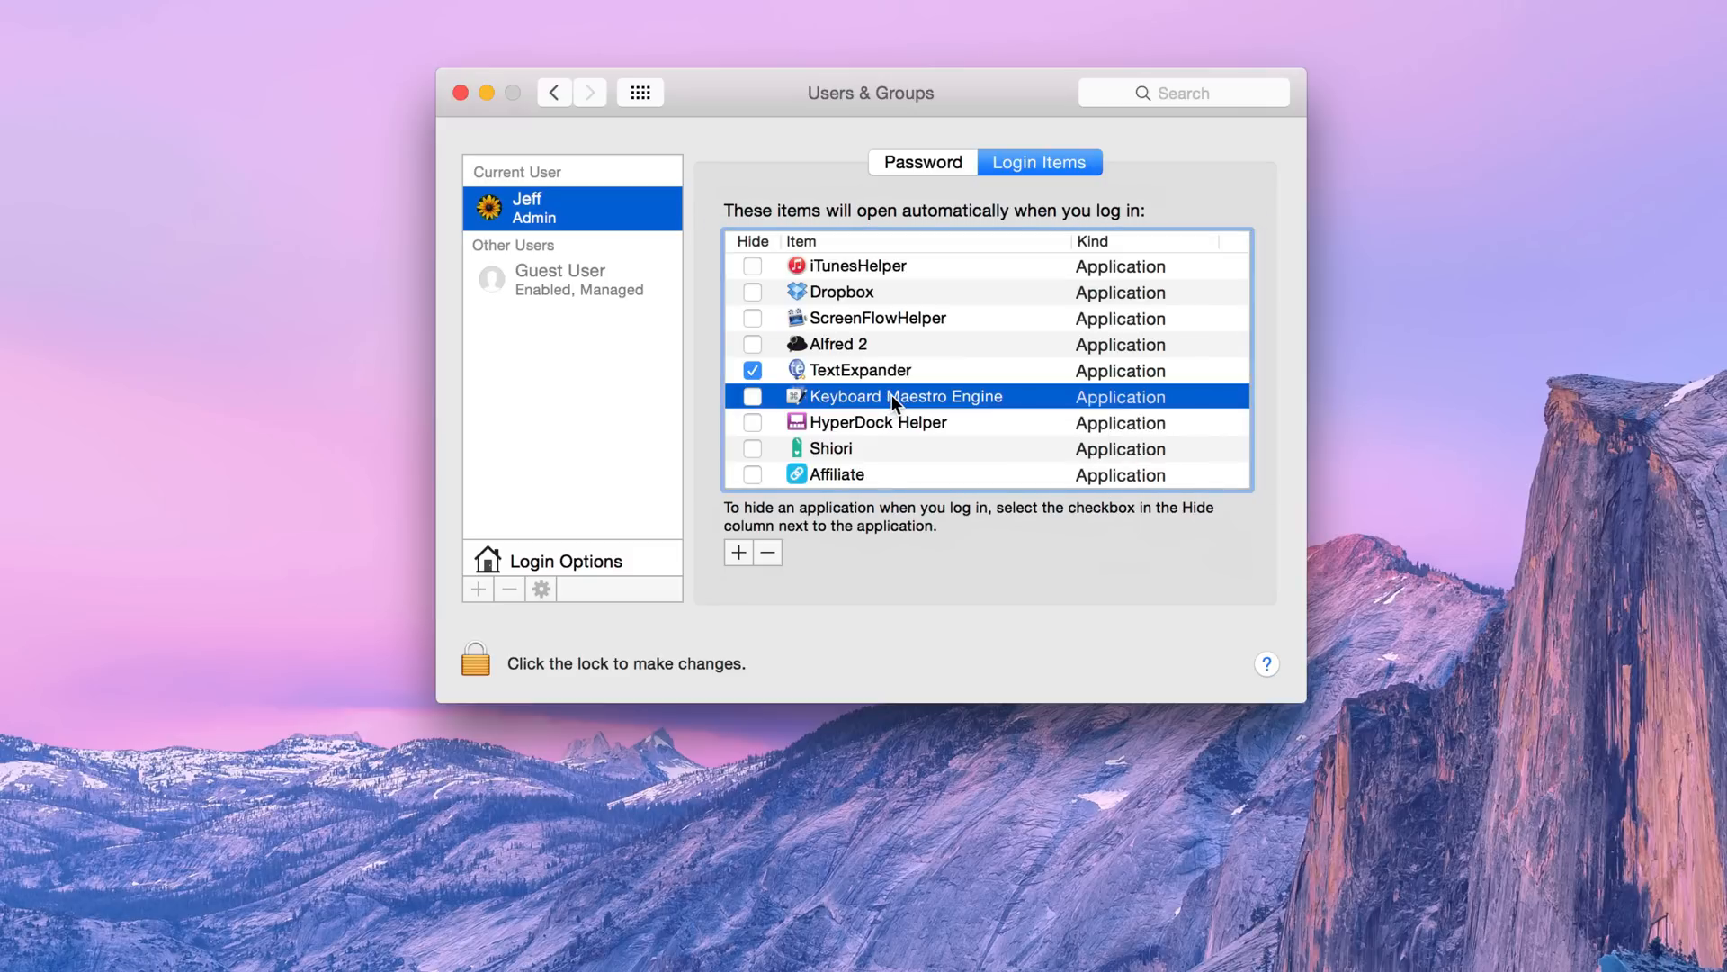
scroll(down, 3)
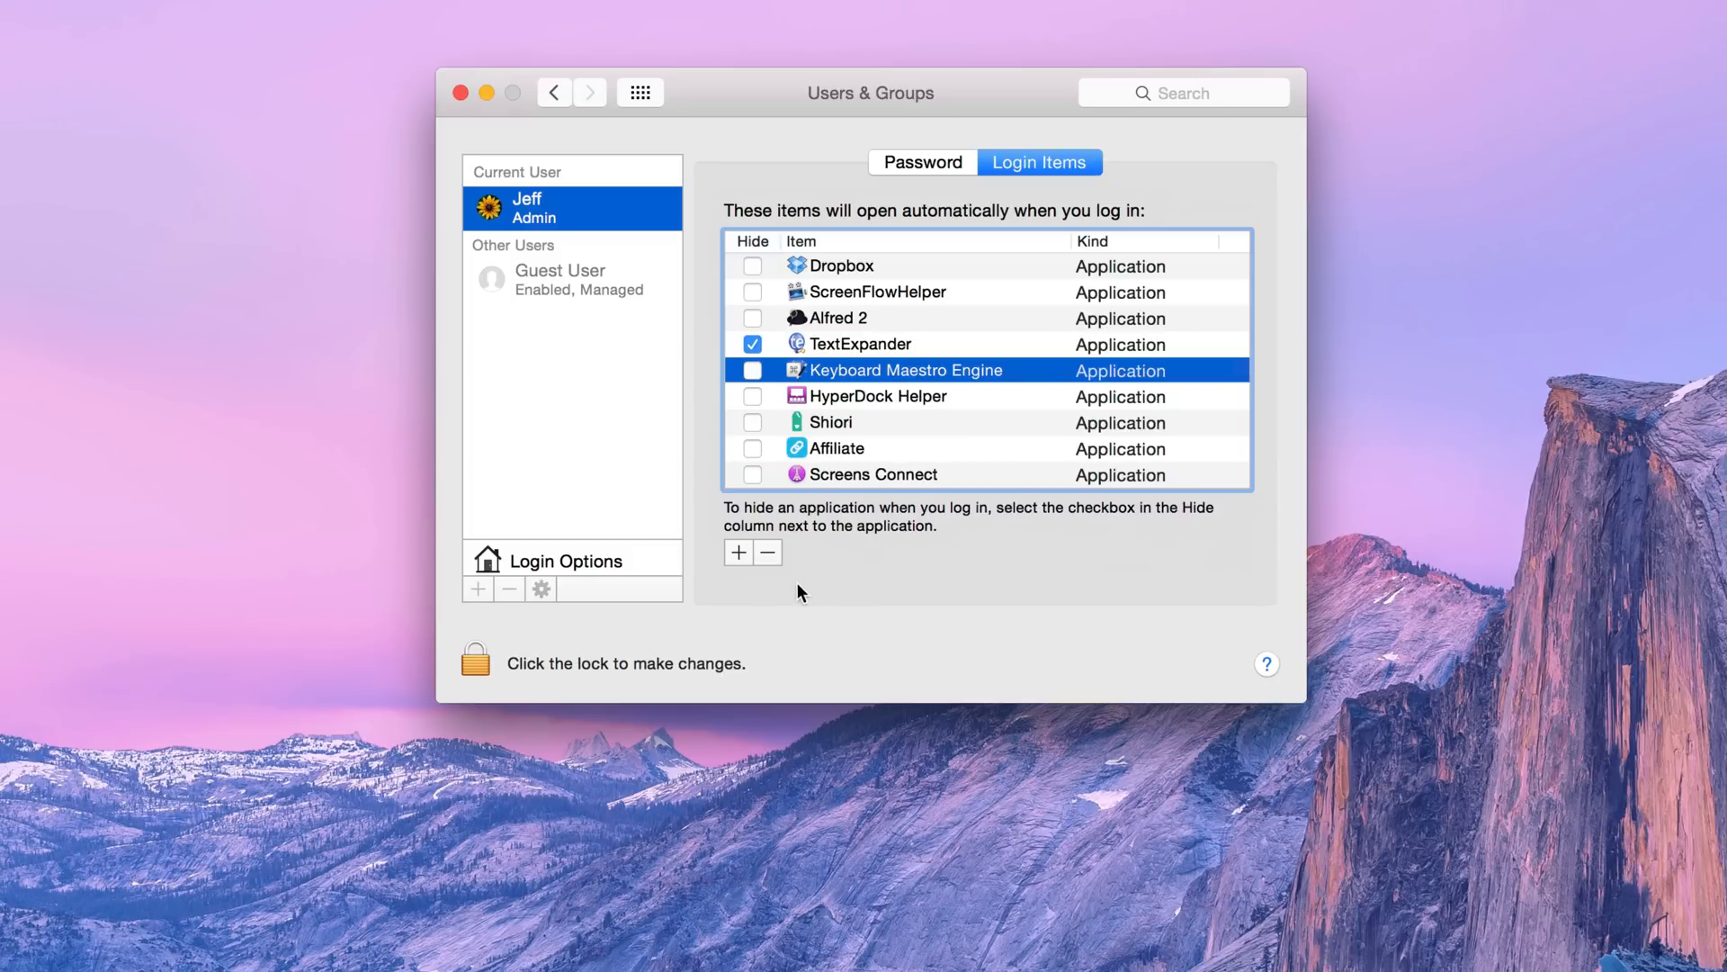
Add Blackmagic Disk Speed Test.app from Applications as a new login item.
click(738, 552)
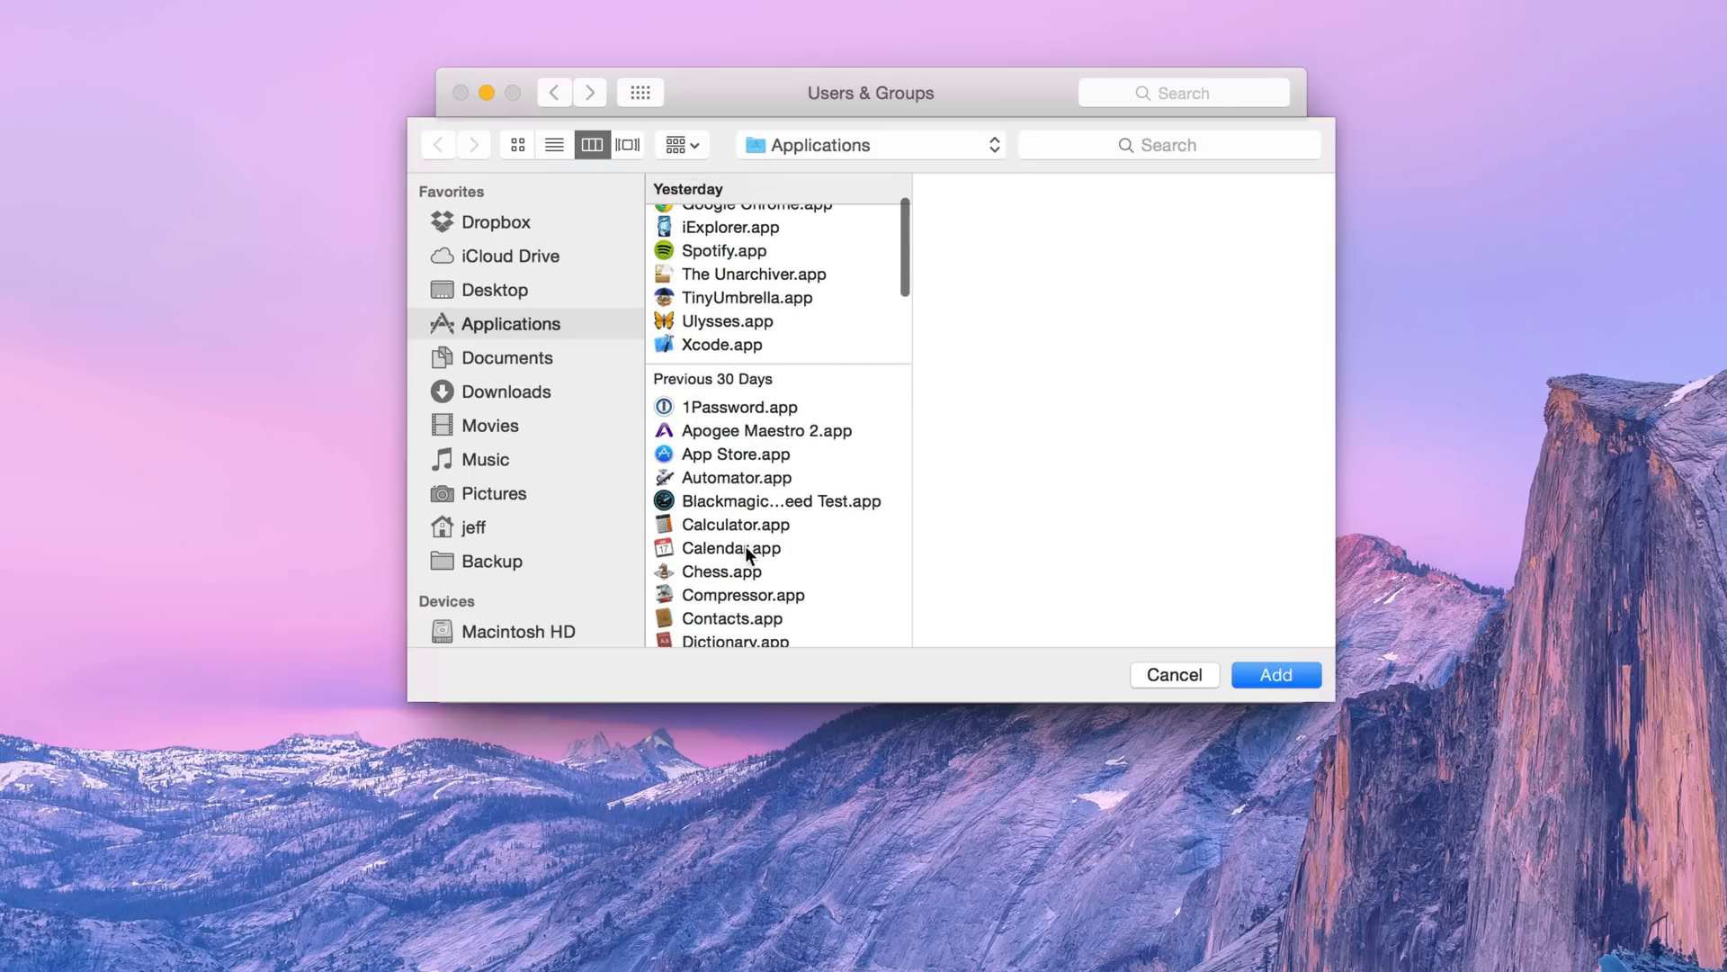
click(781, 501)
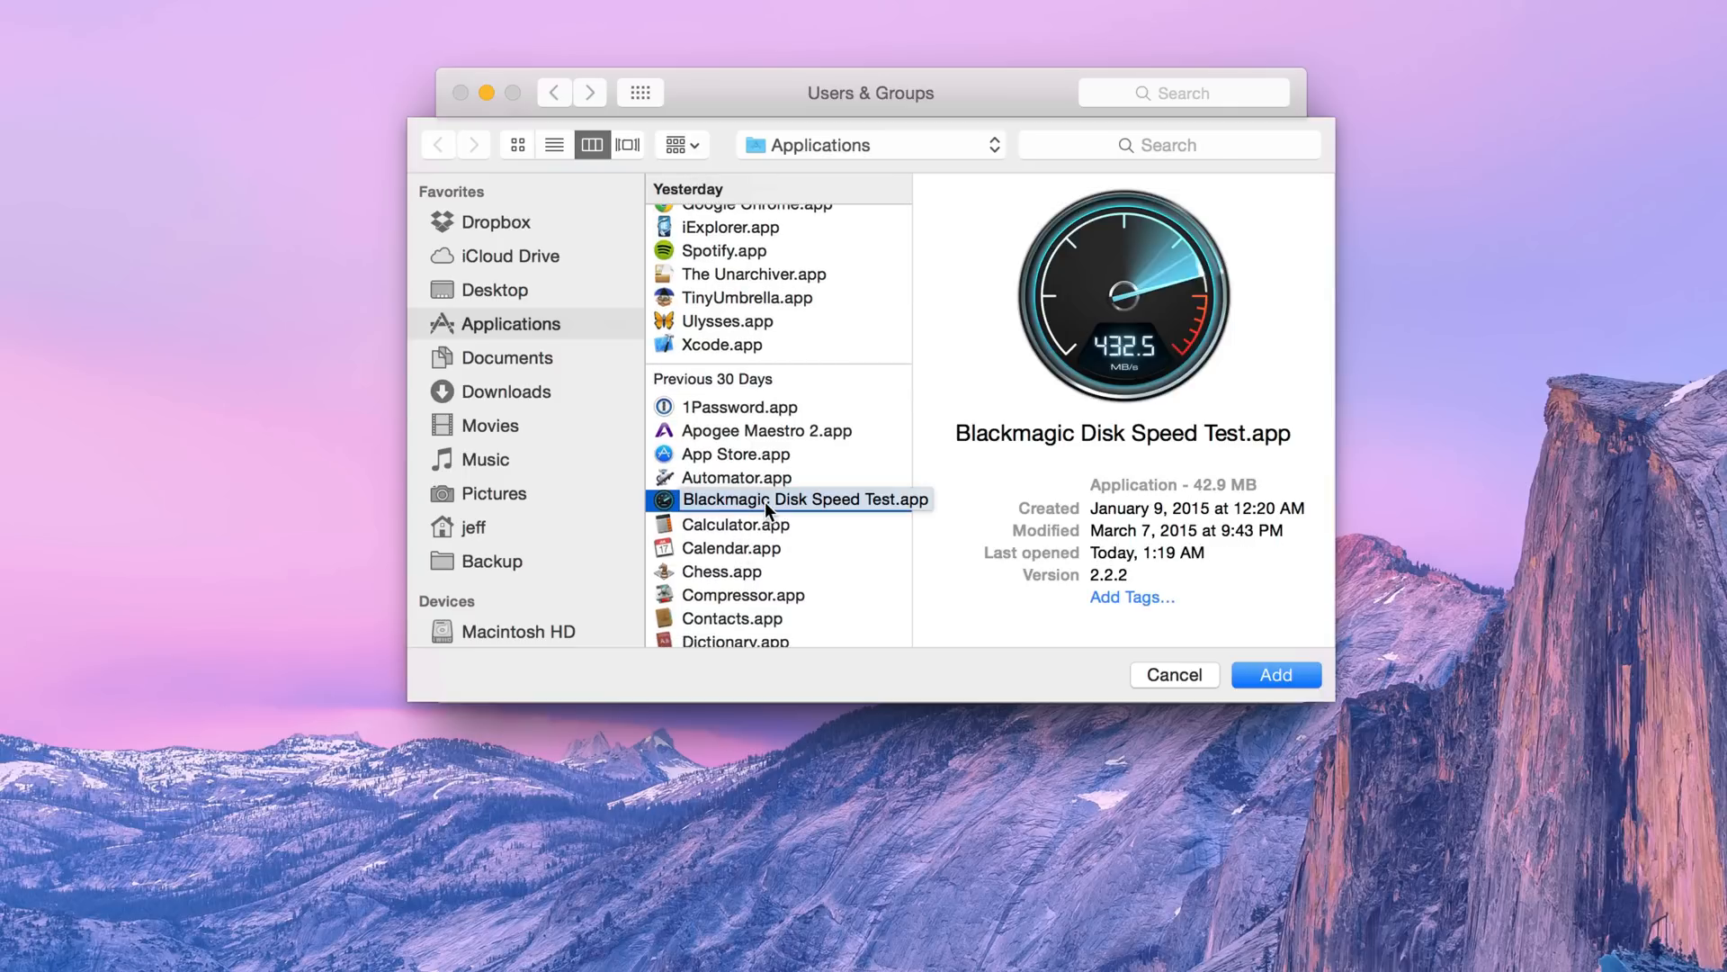
click(1275, 674)
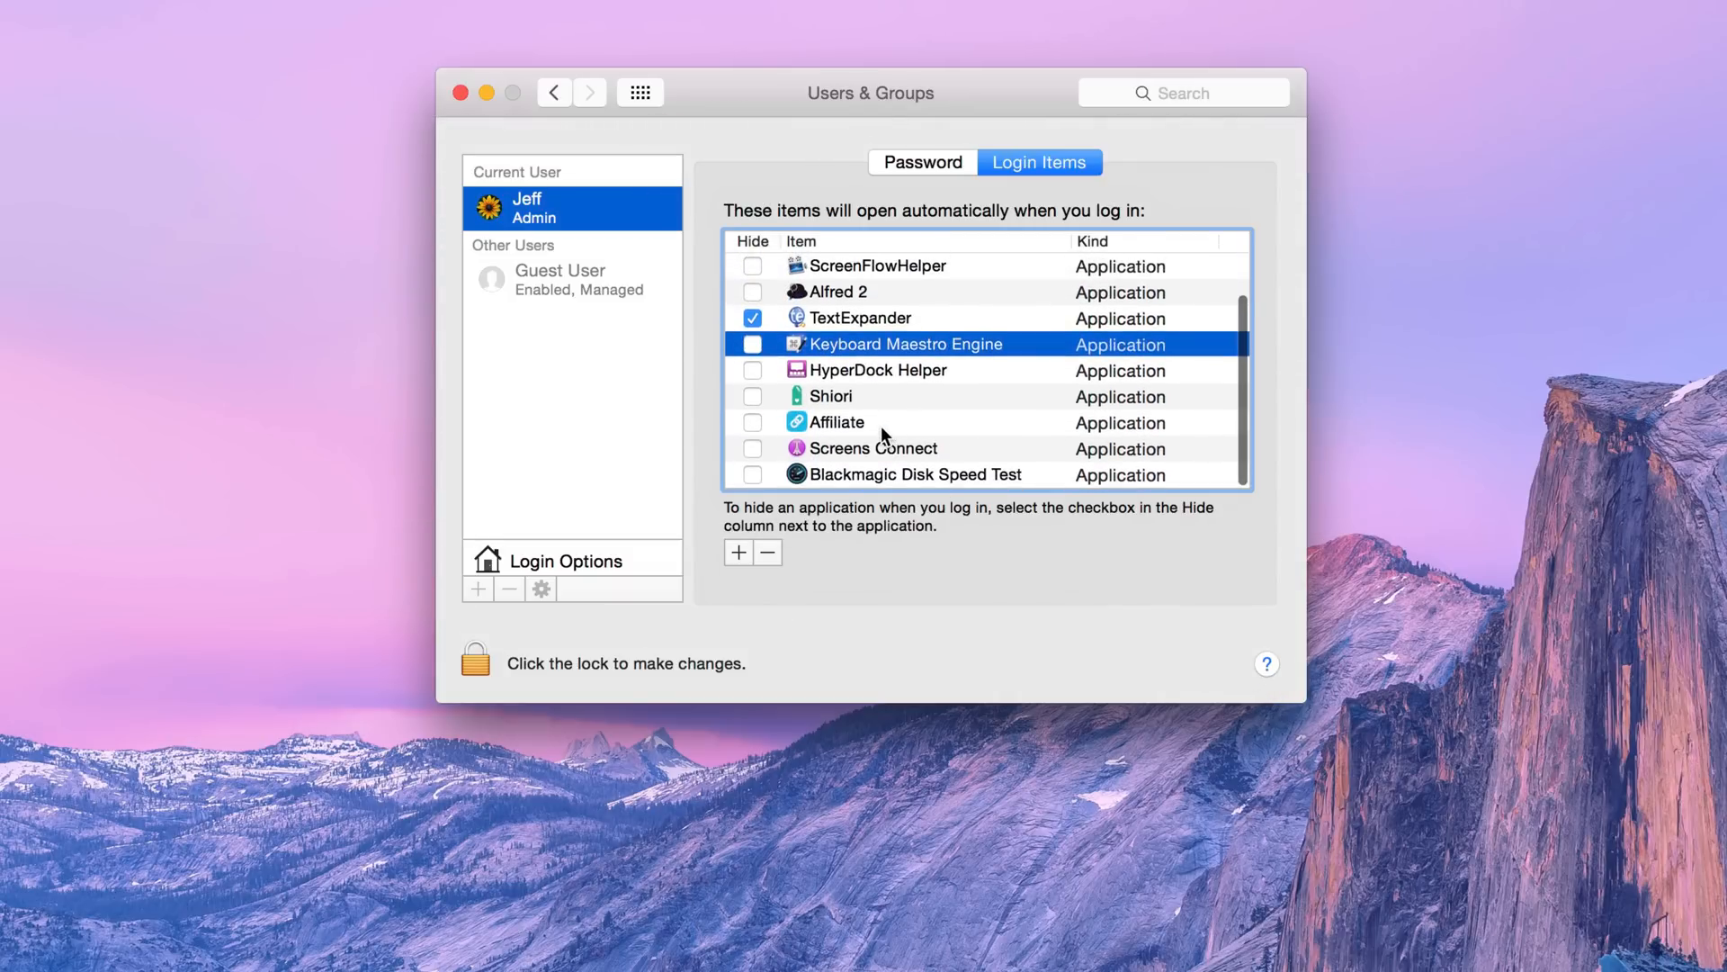
mouse_move(869, 480)
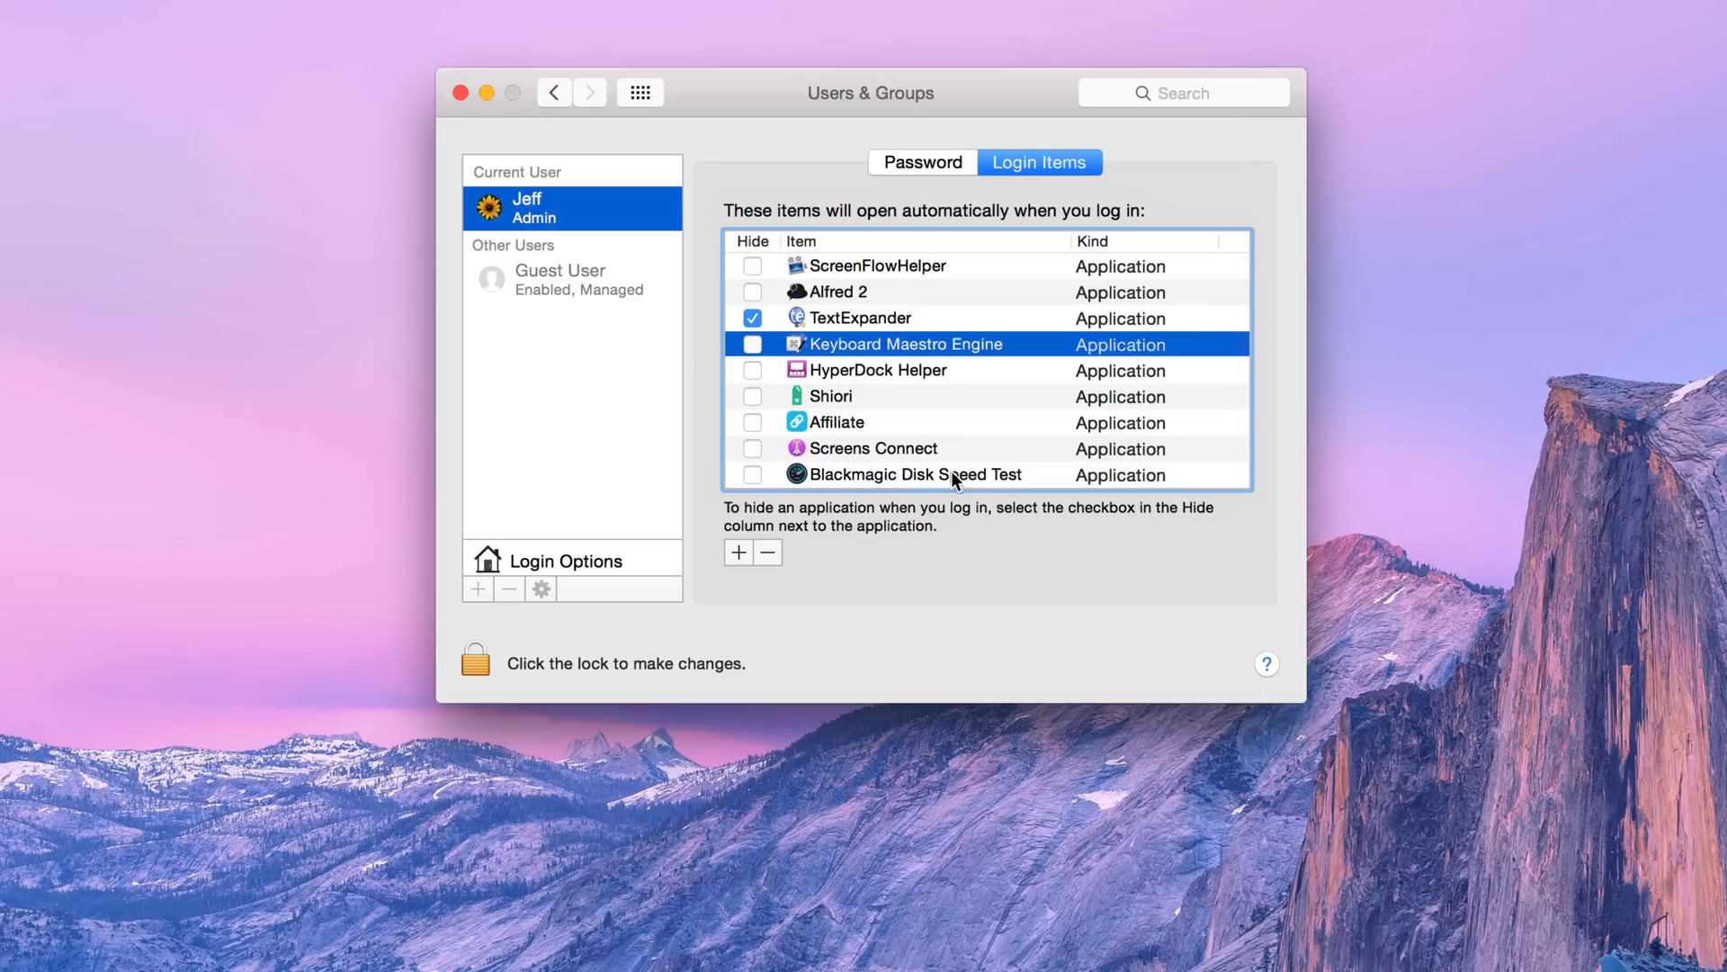
mouse_move(914, 474)
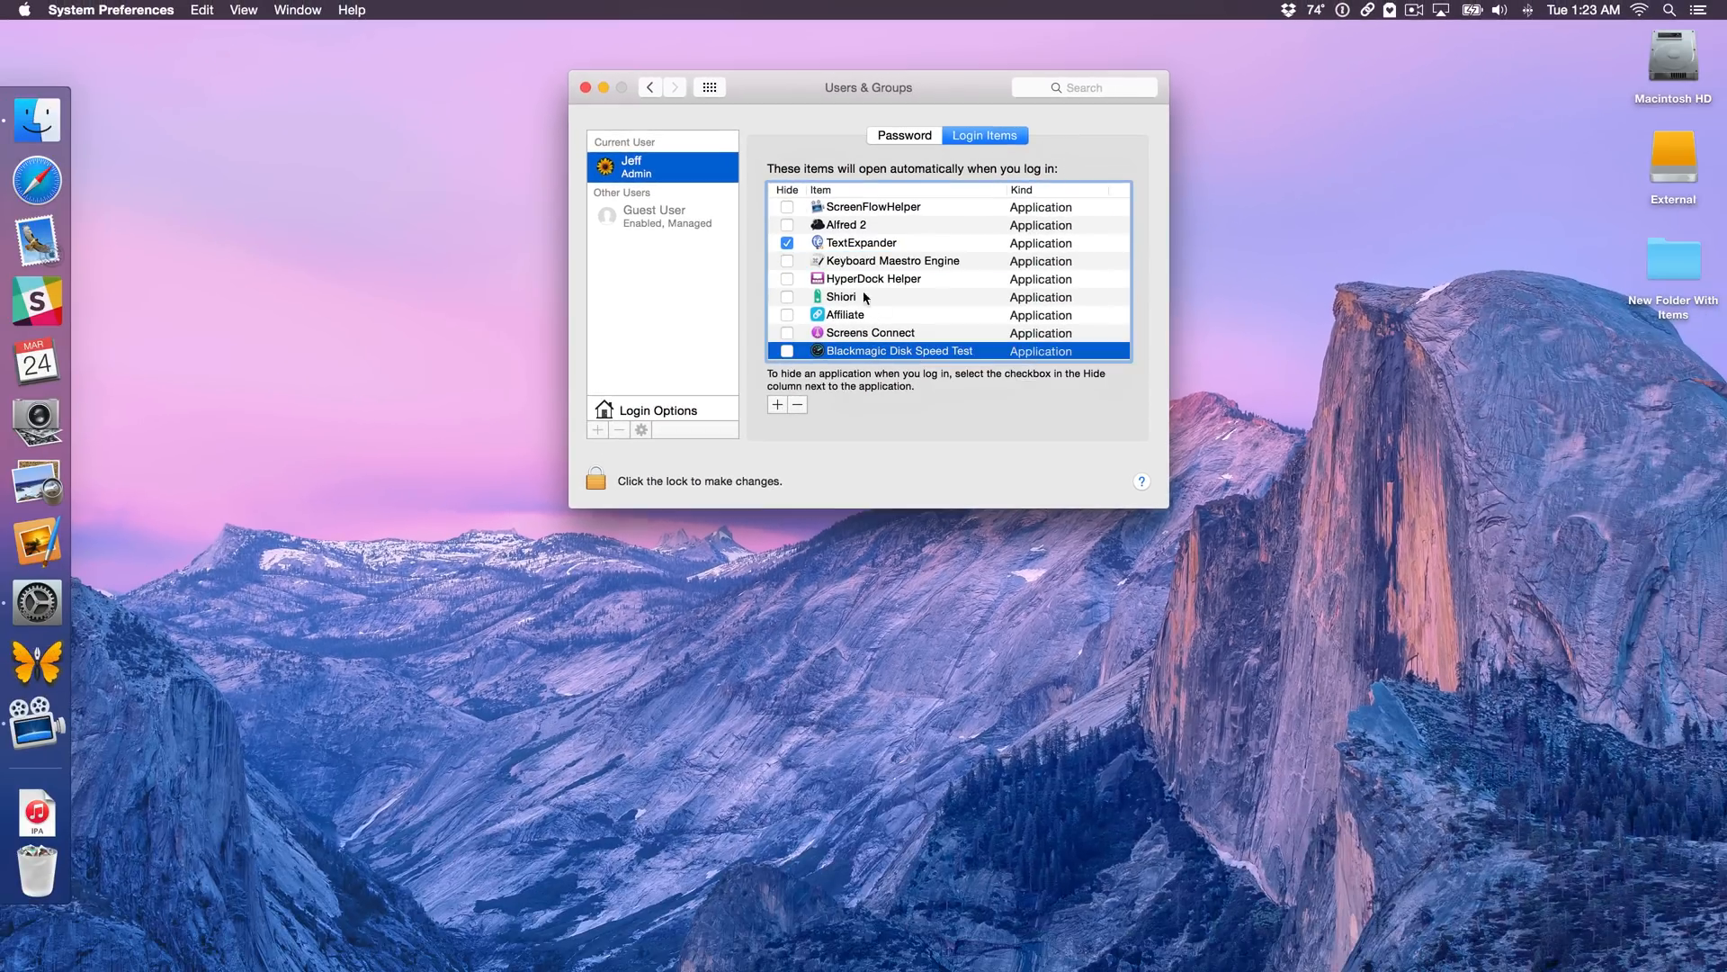
Quit System Preferences, log out, and pick the user account to sign back in.
click(584, 87)
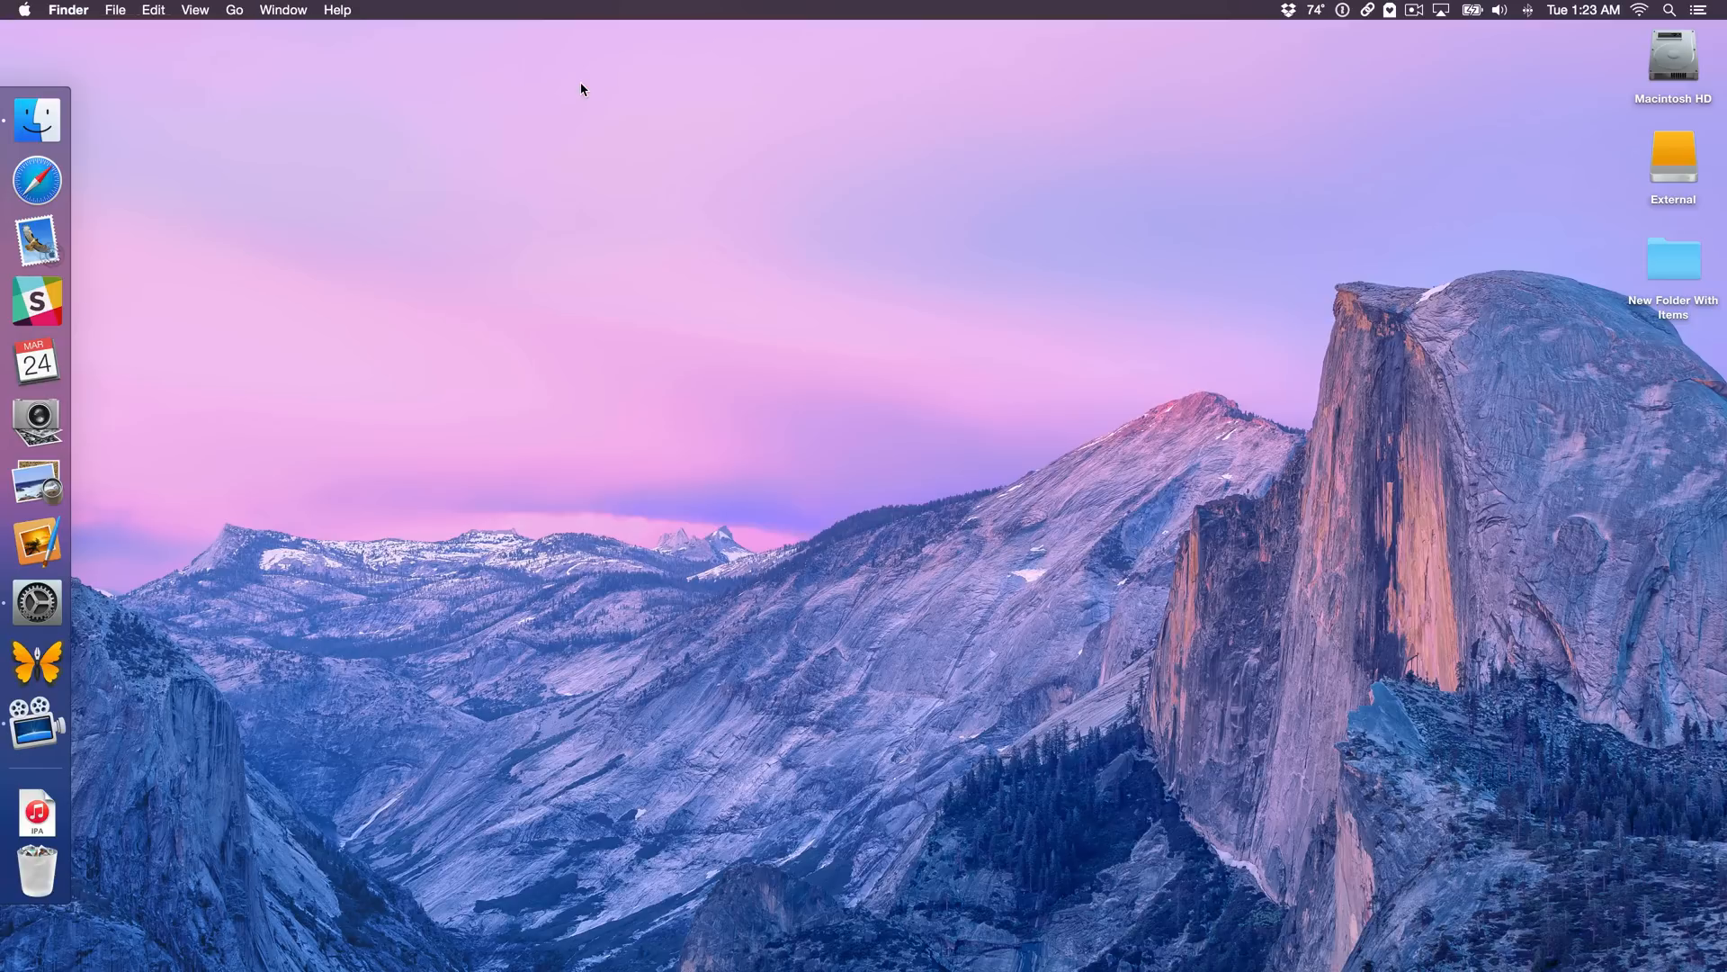
mouse_move(29, 15)
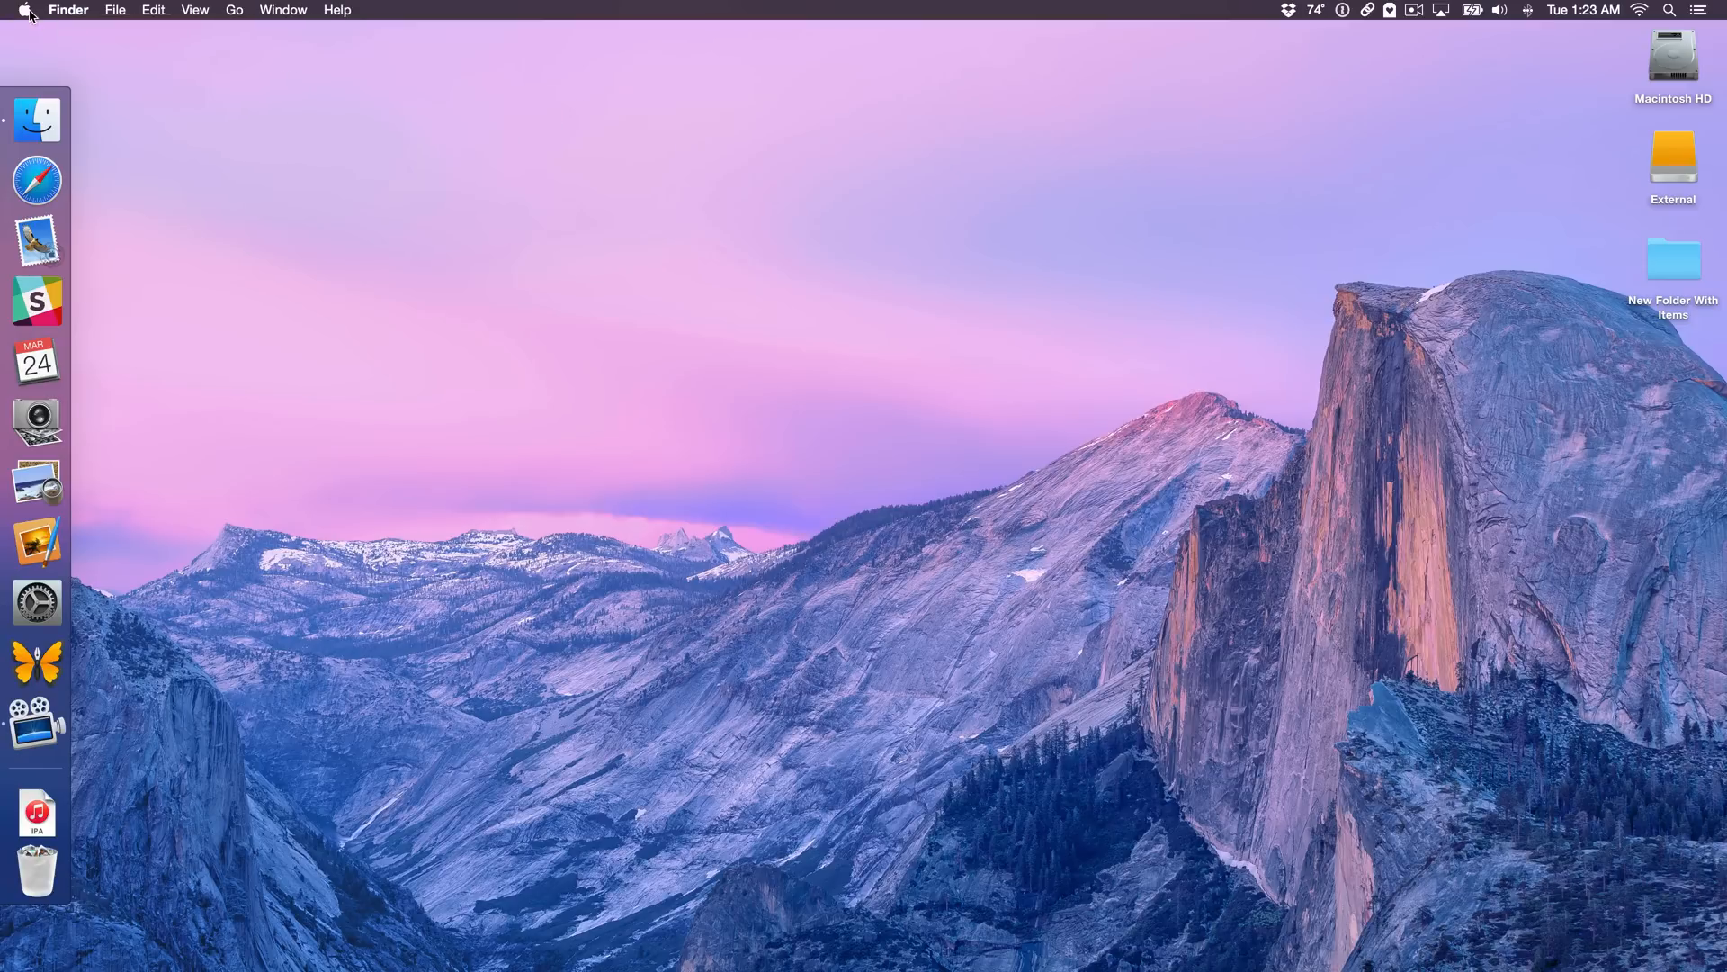
click(22, 10)
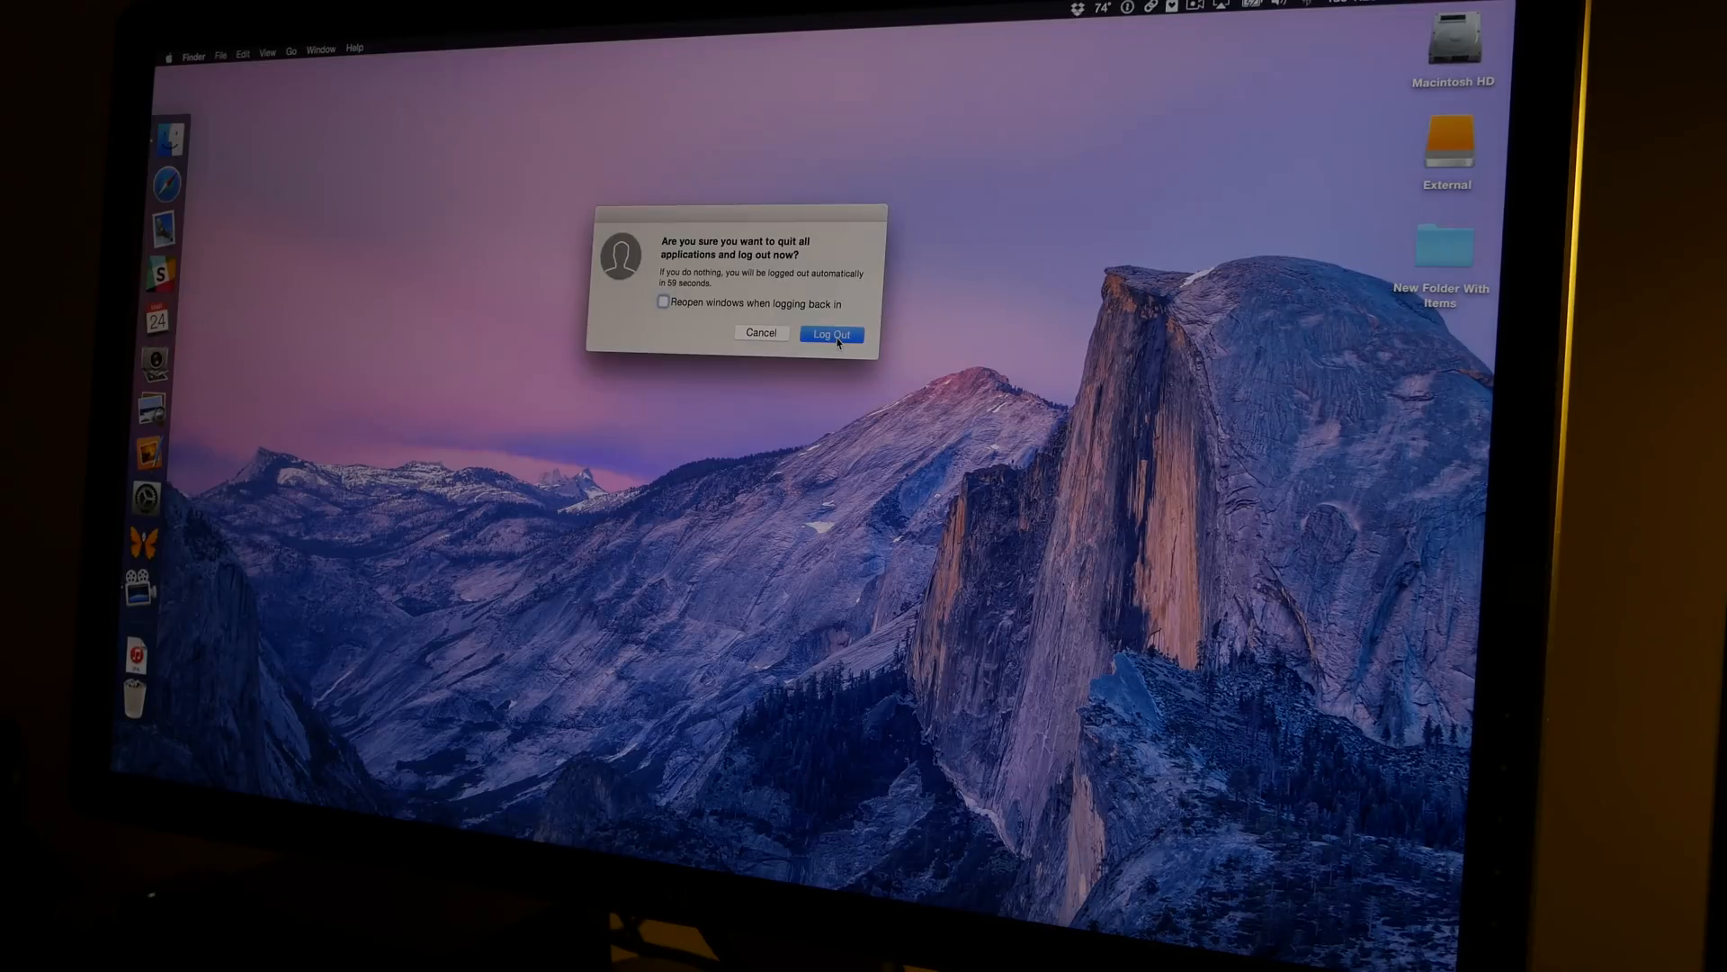
click(830, 334)
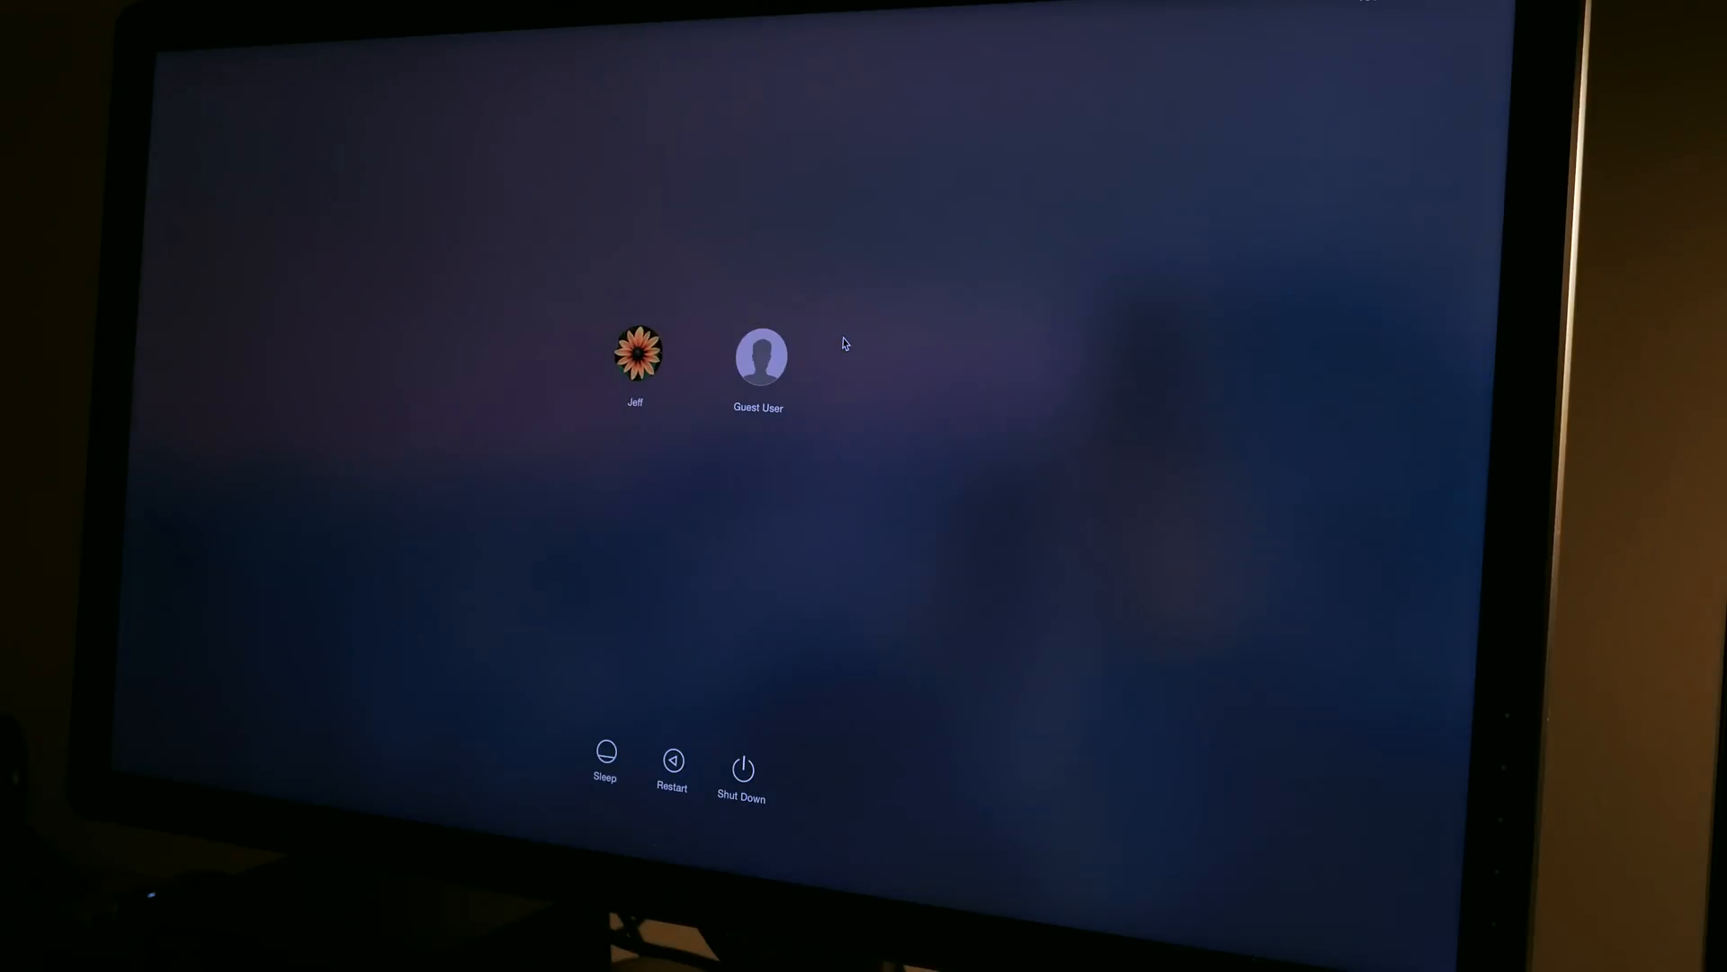
mouse_move(706, 344)
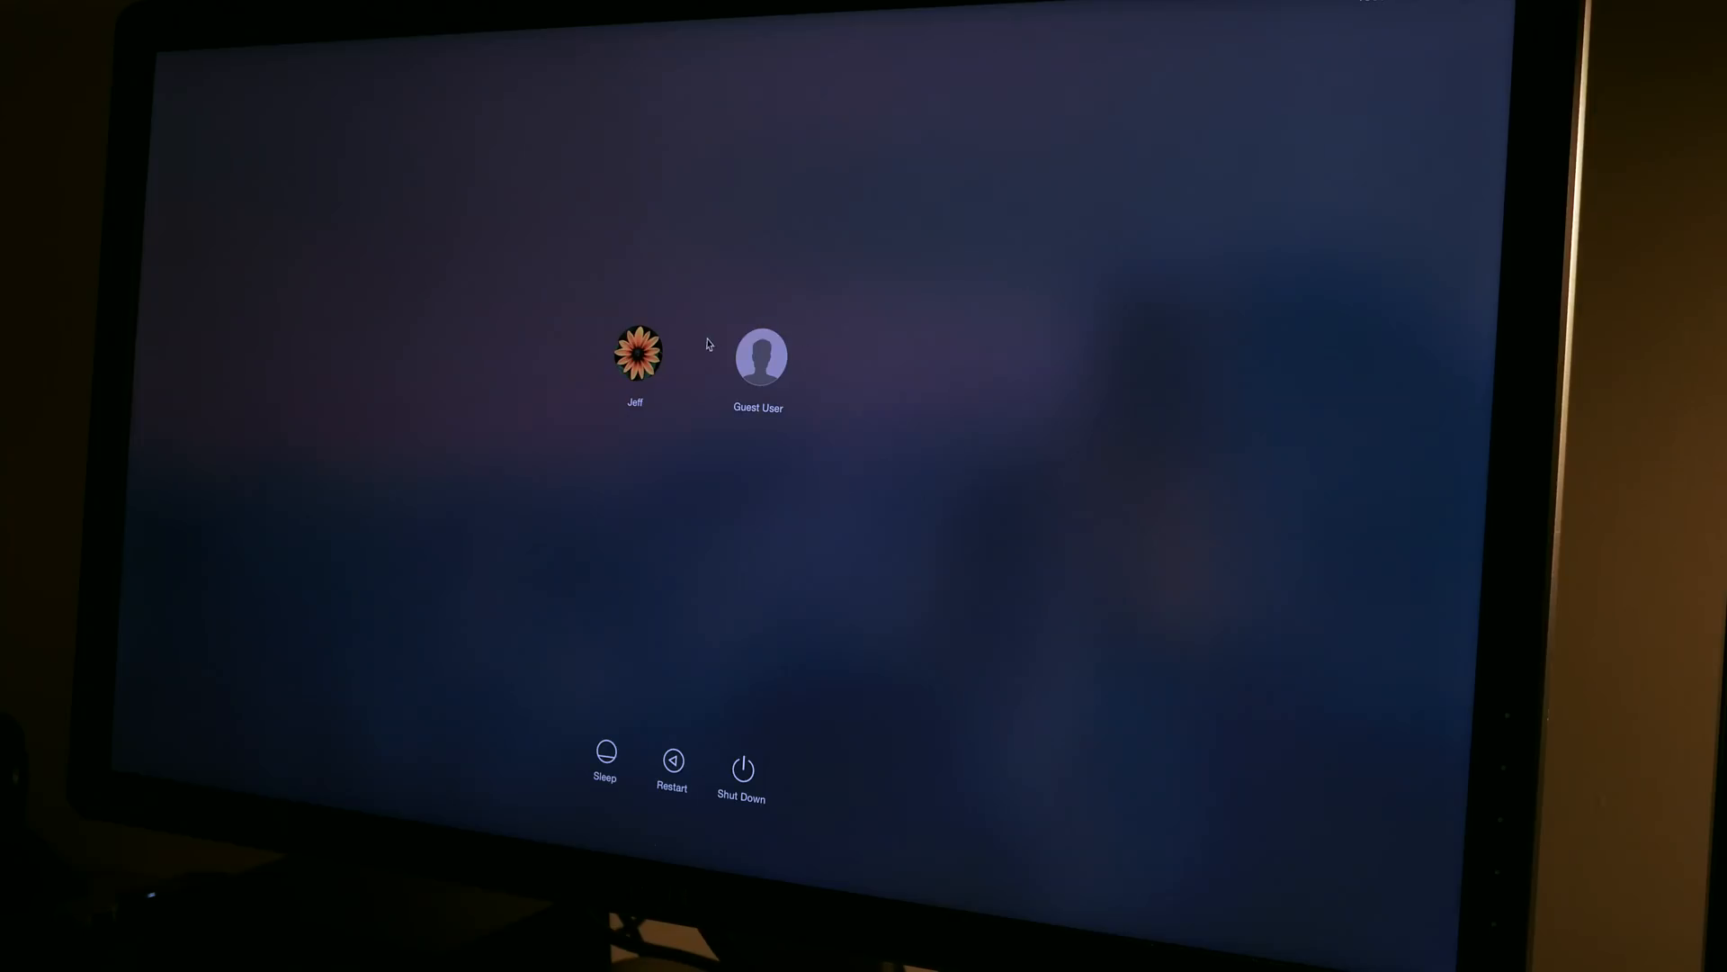
click(636, 353)
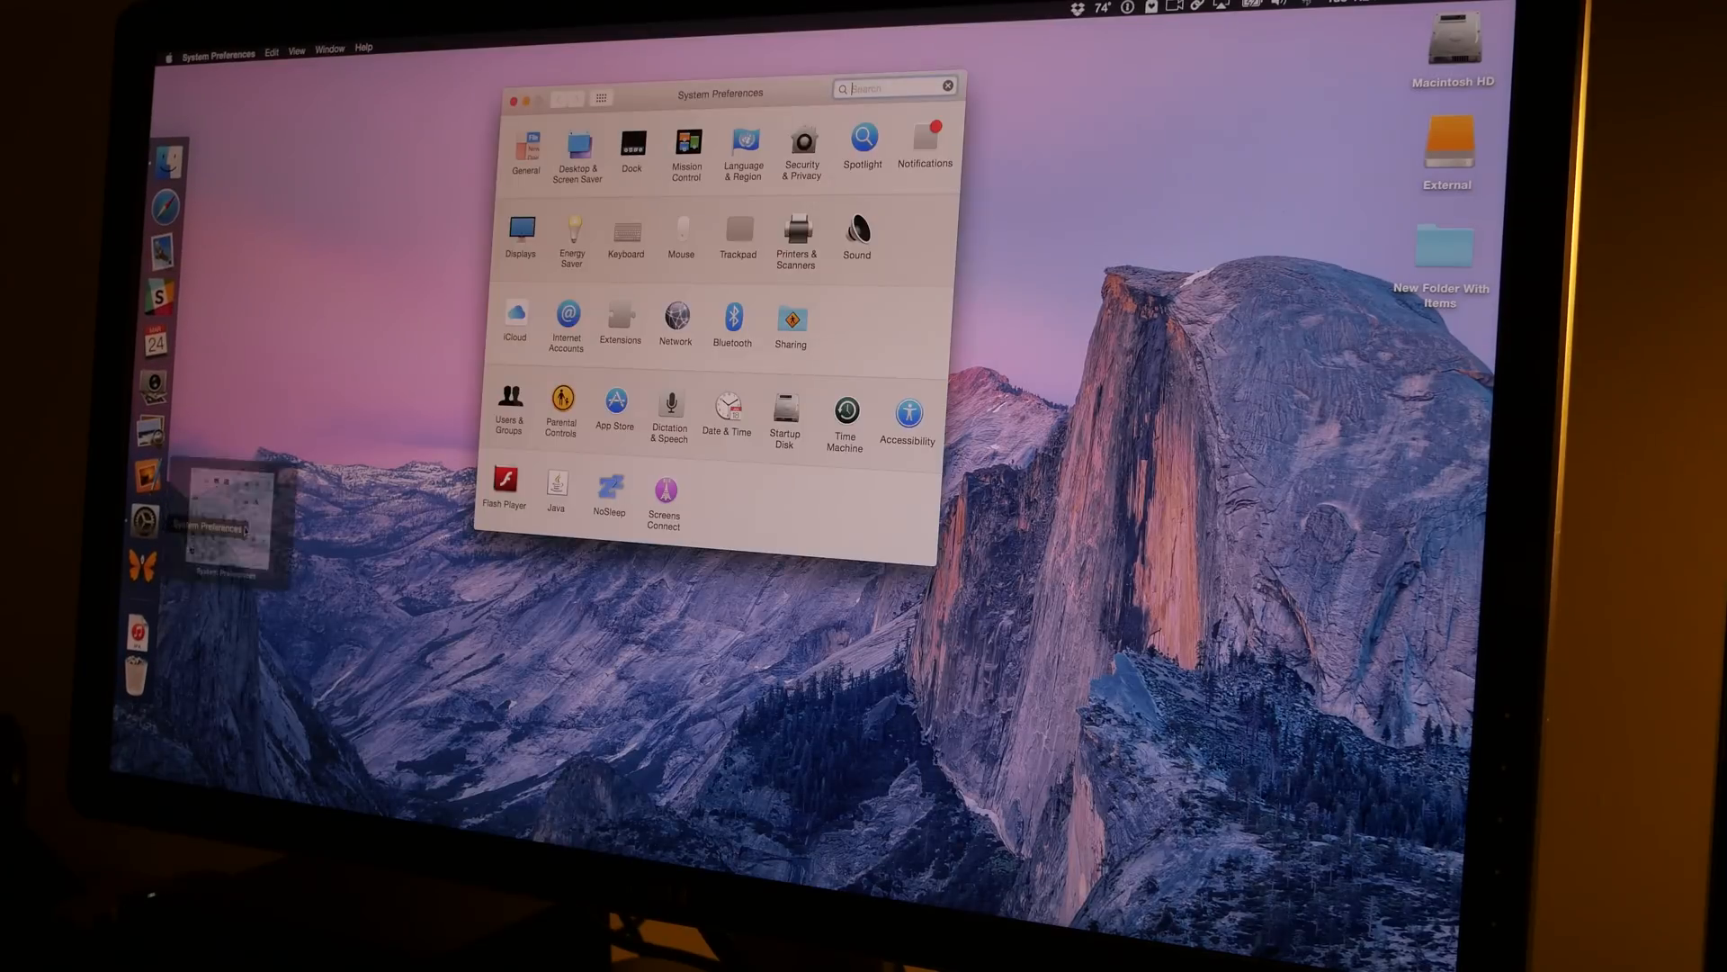
Open Users & Groups Login Items and select an entry to verify Blackmagic Disk Speed Test.
click(507, 406)
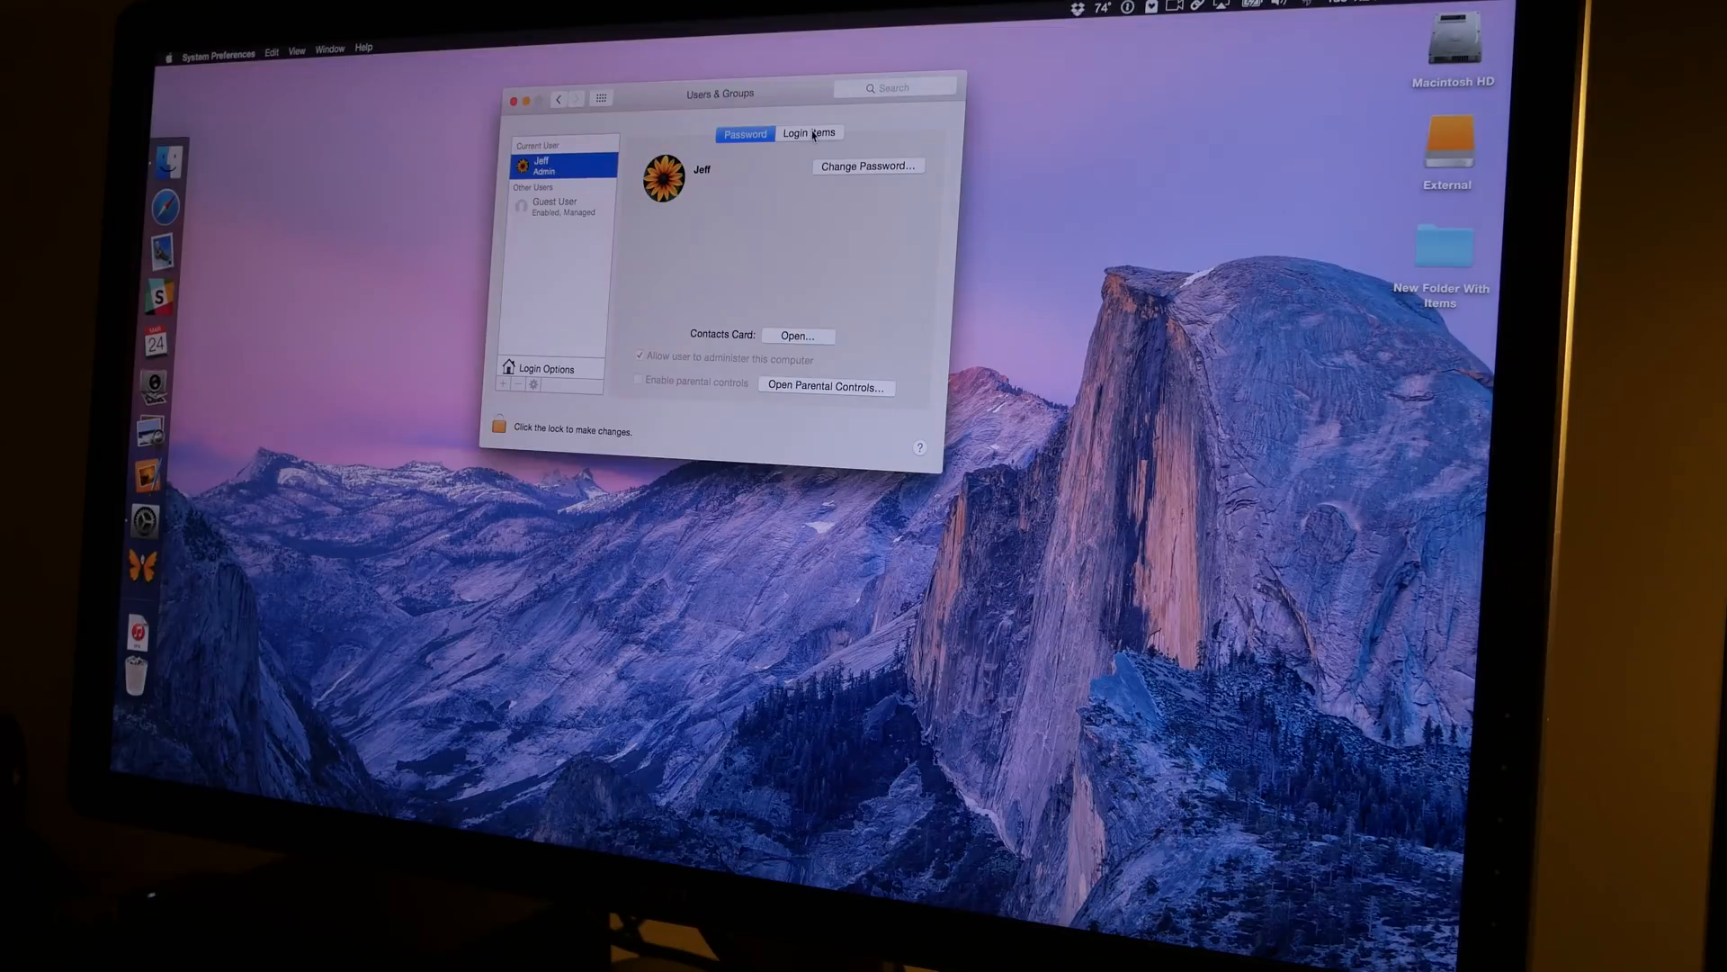
click(810, 132)
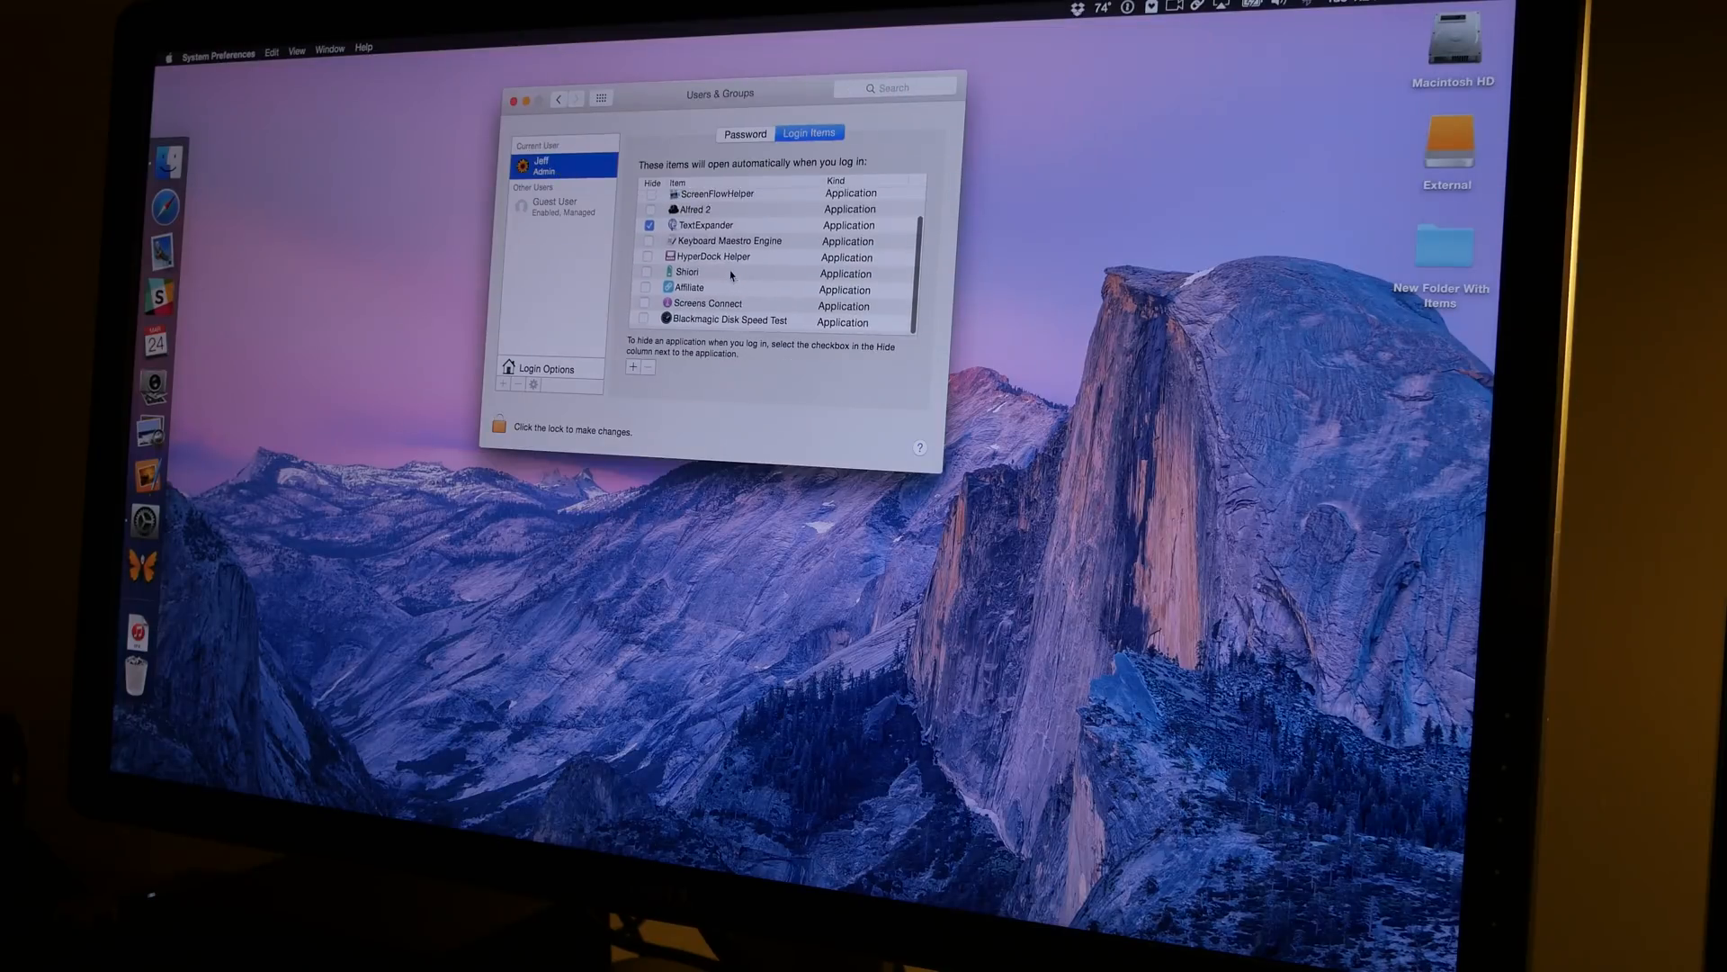
click(732, 320)
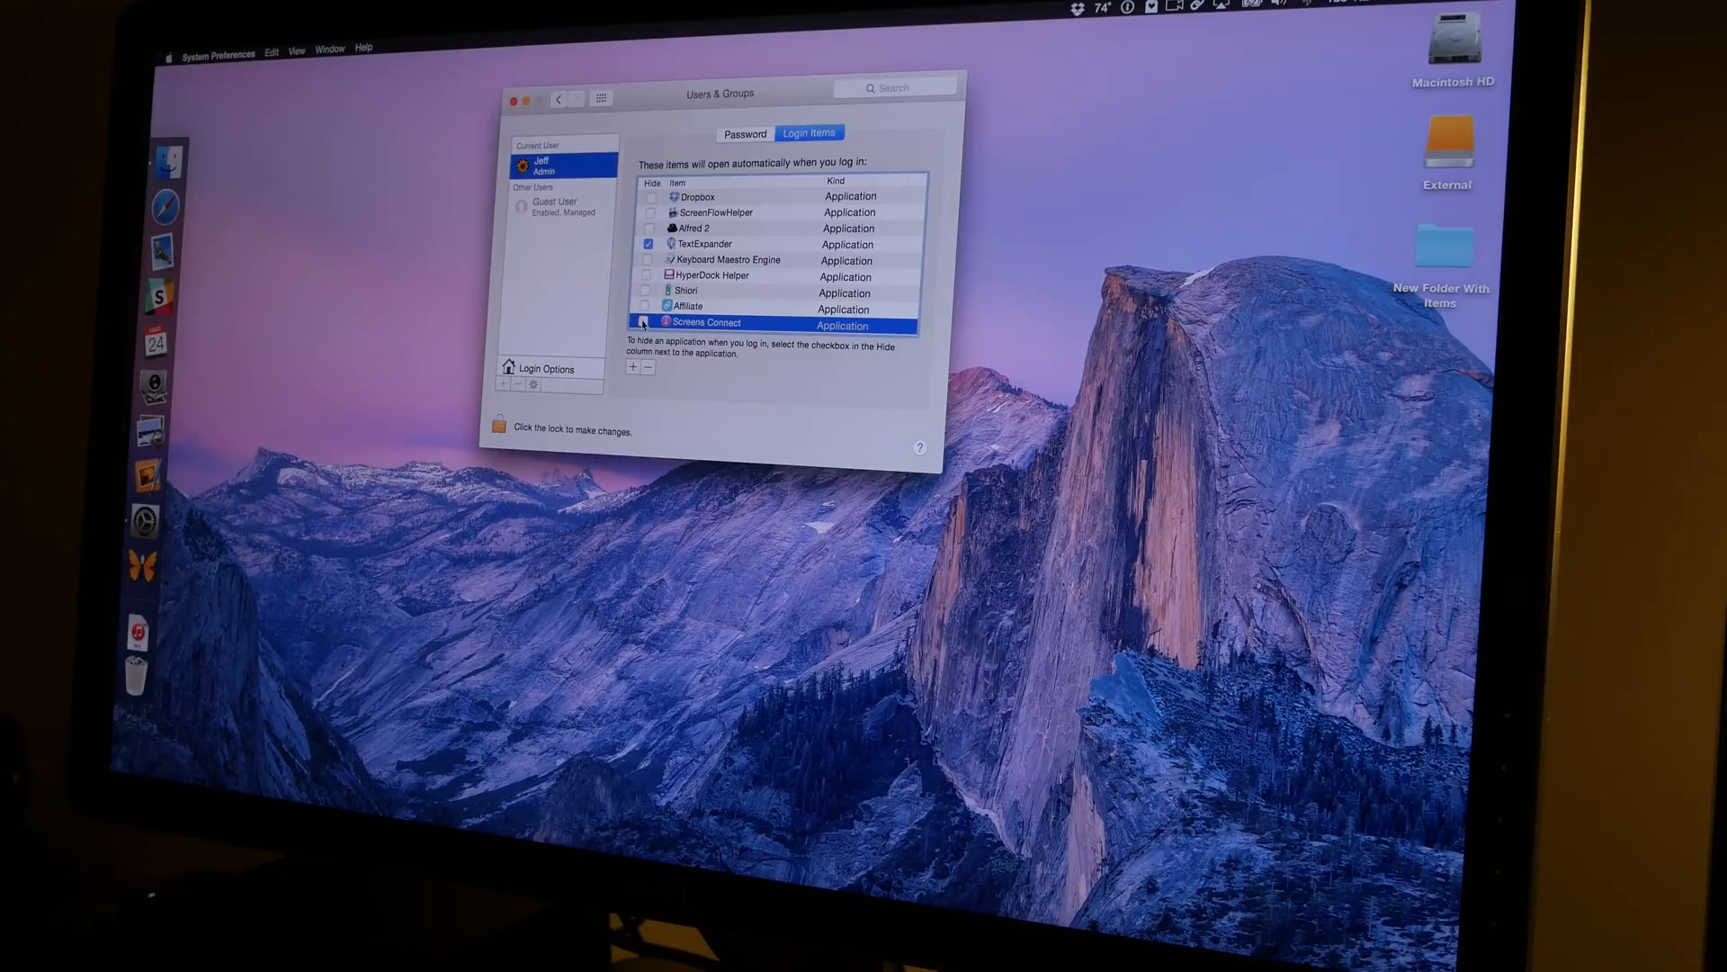
mouse_move(706, 322)
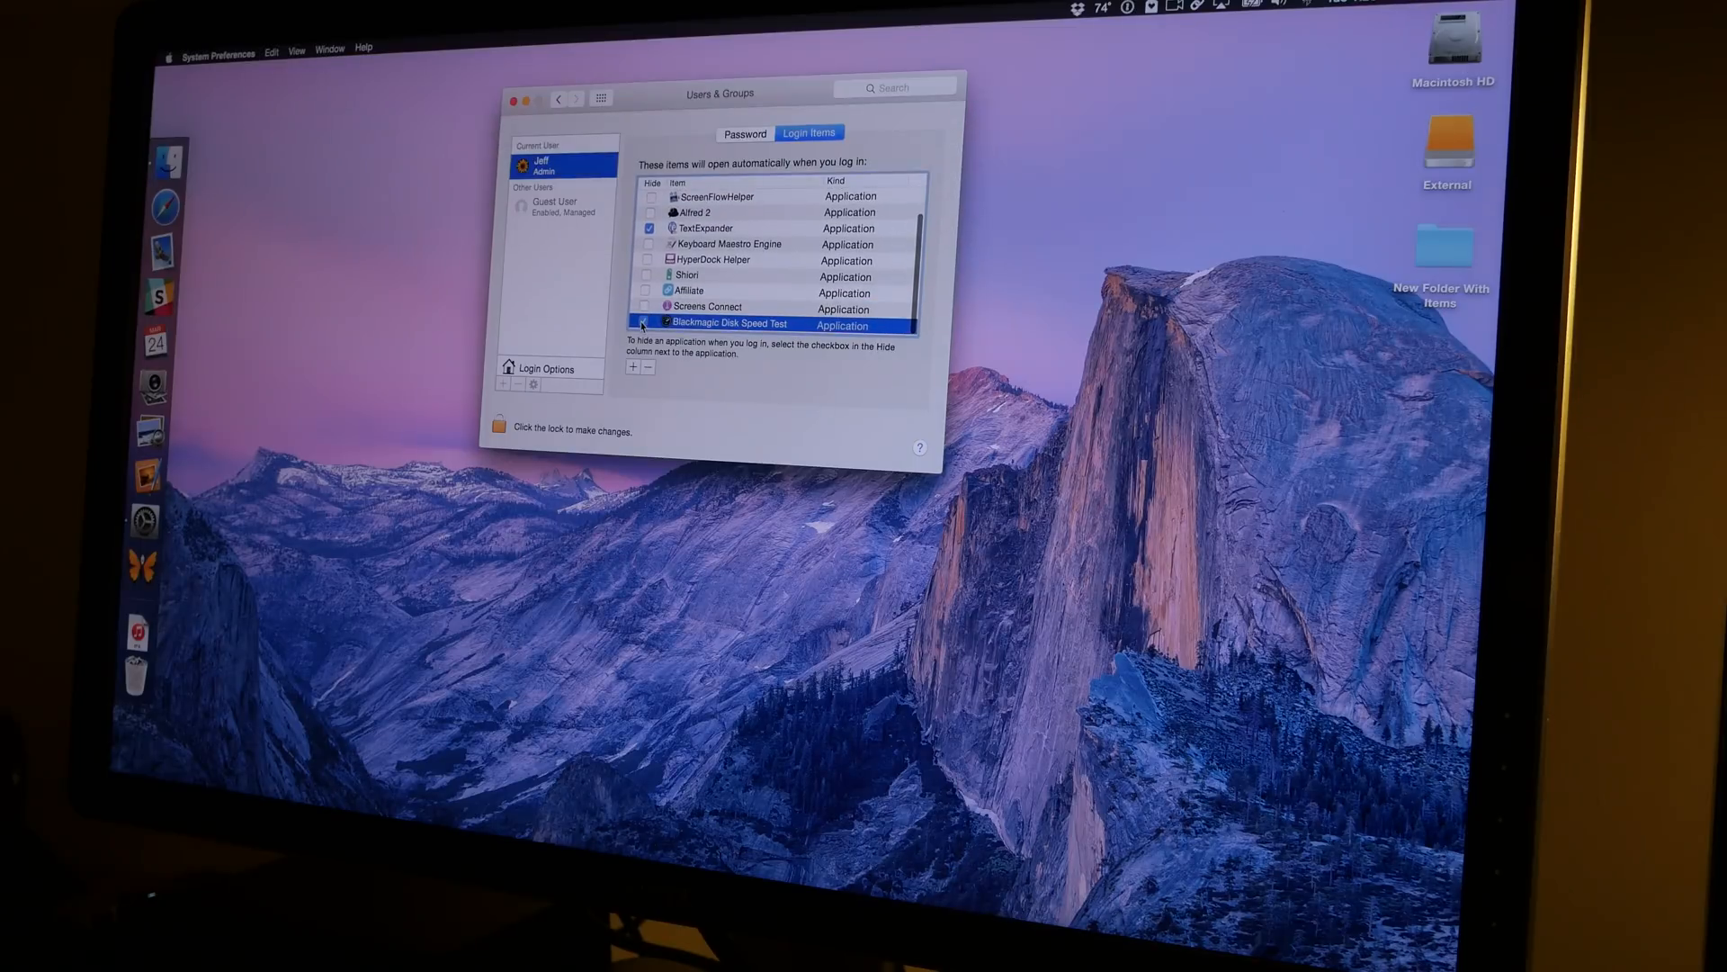
mouse_move(727, 323)
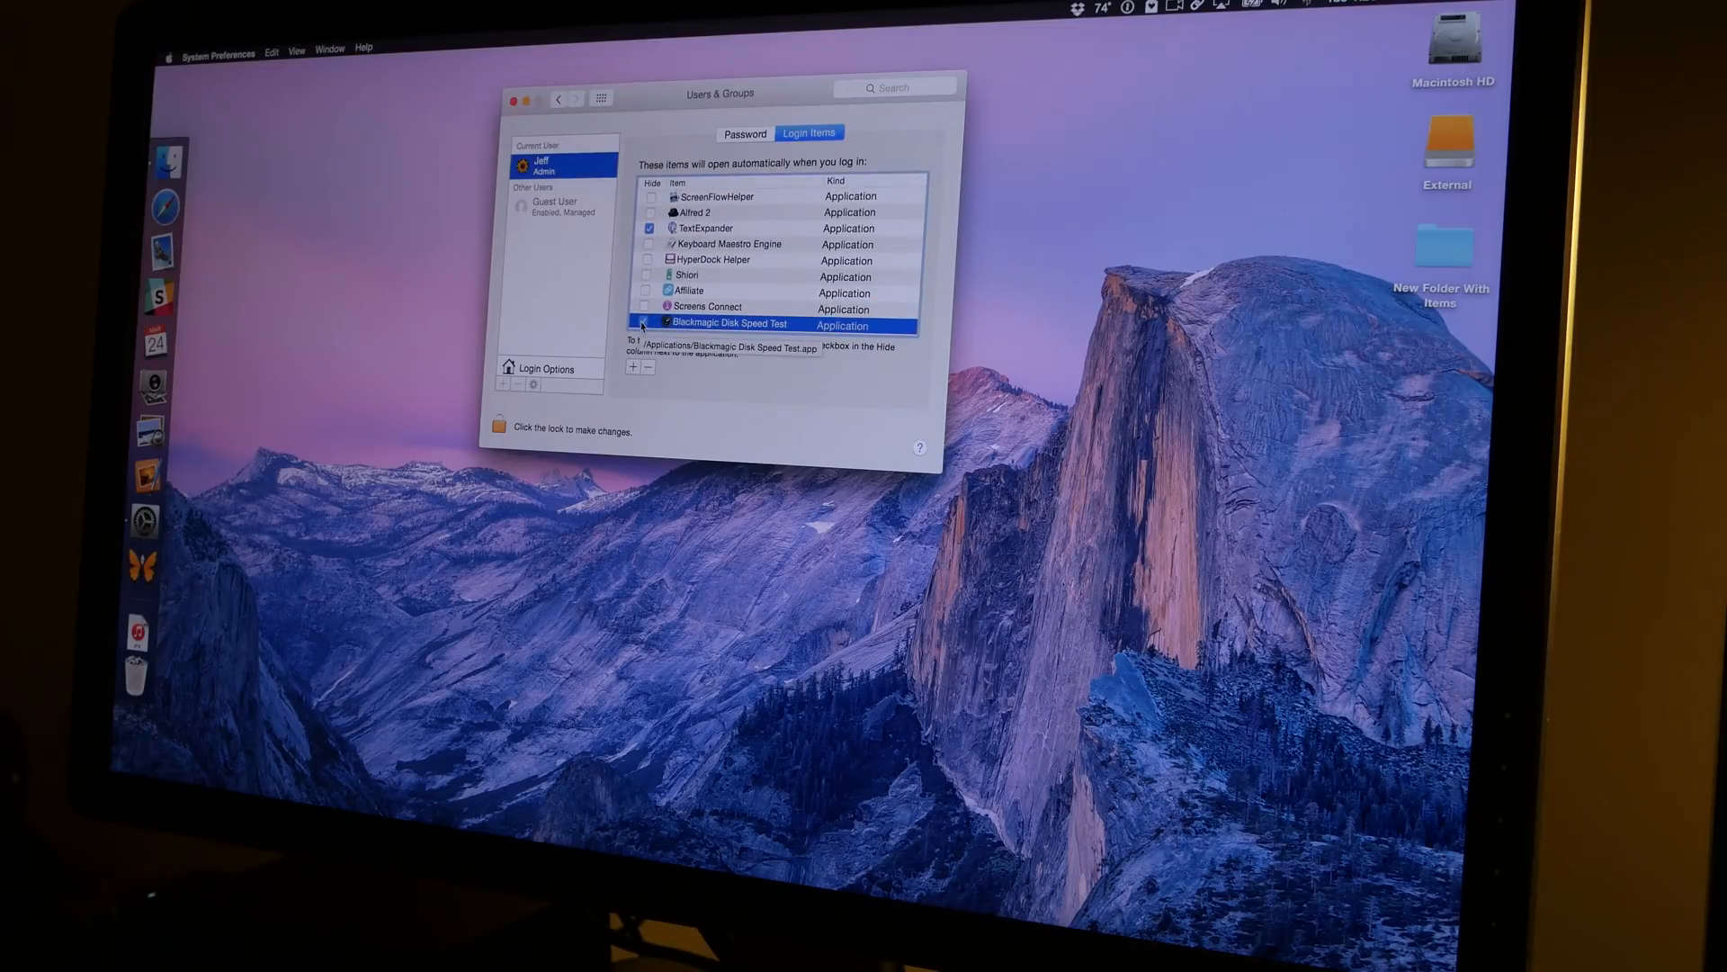